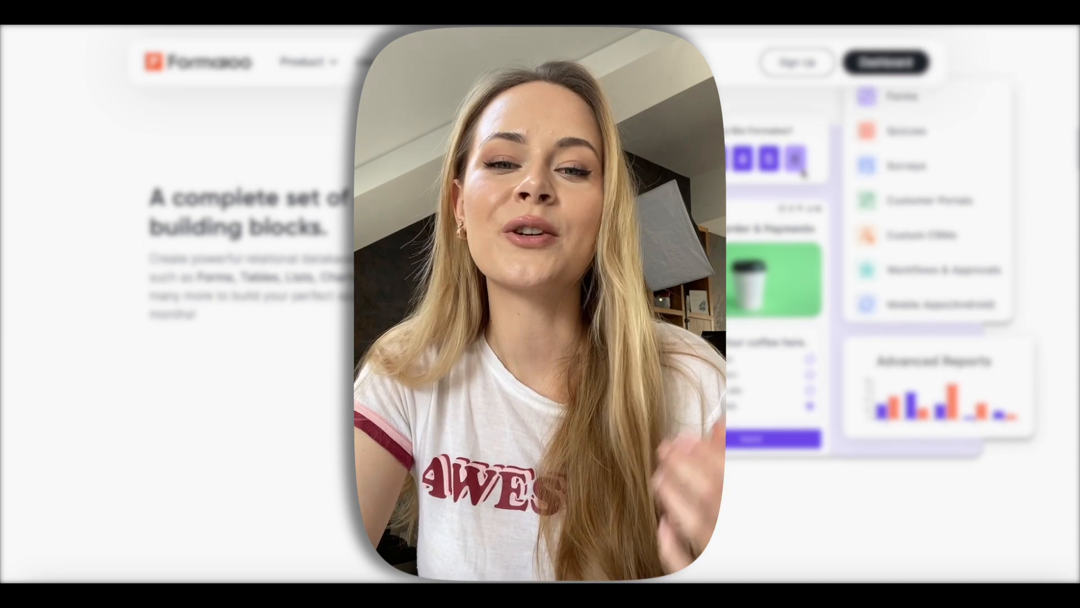
Open the 'Which Star Wars character are you? - Copy' quiz from the Dashboard and browse its questions
scroll("down", 3)
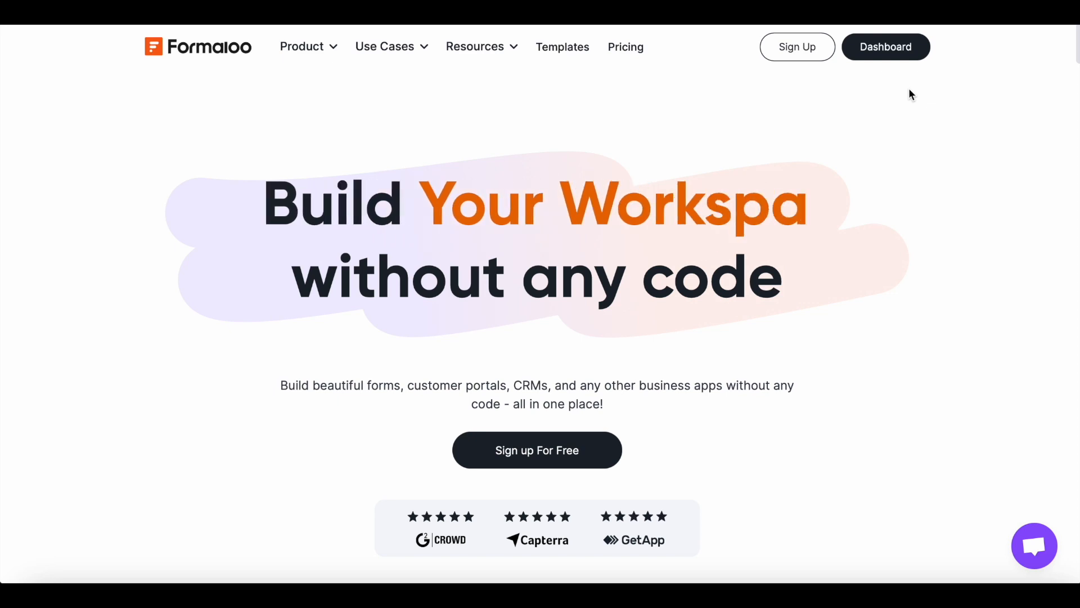
left_click(885, 46)
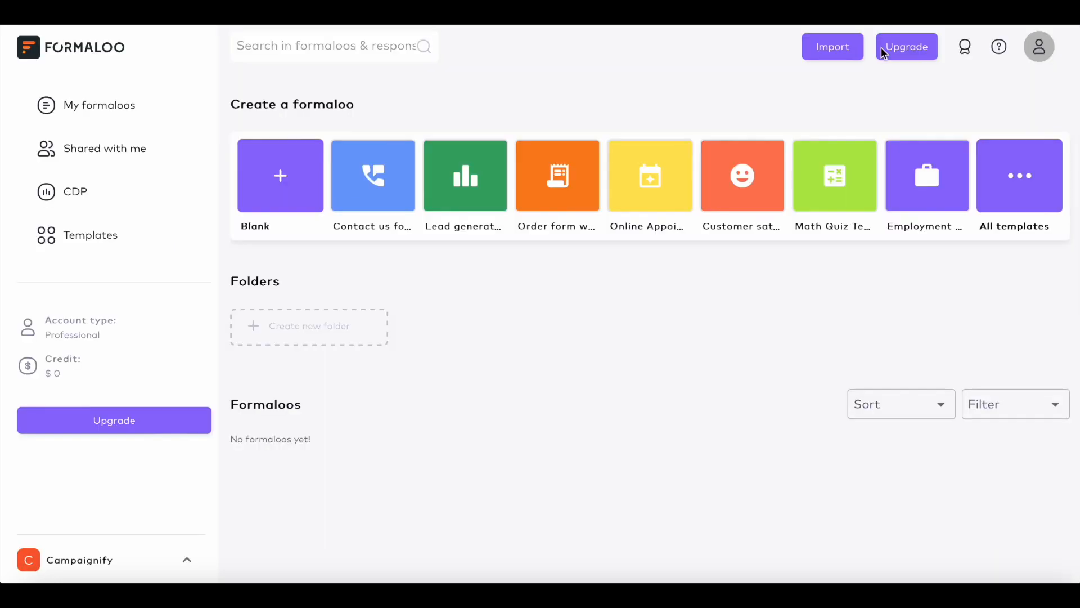
mouse_move(1025, 187)
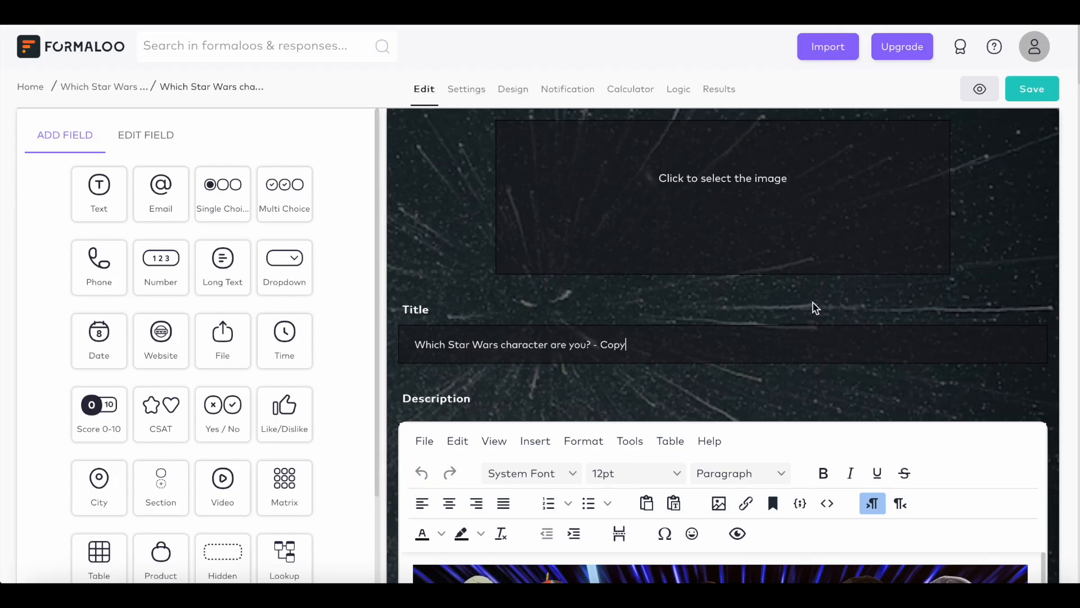
scroll("down", 3)
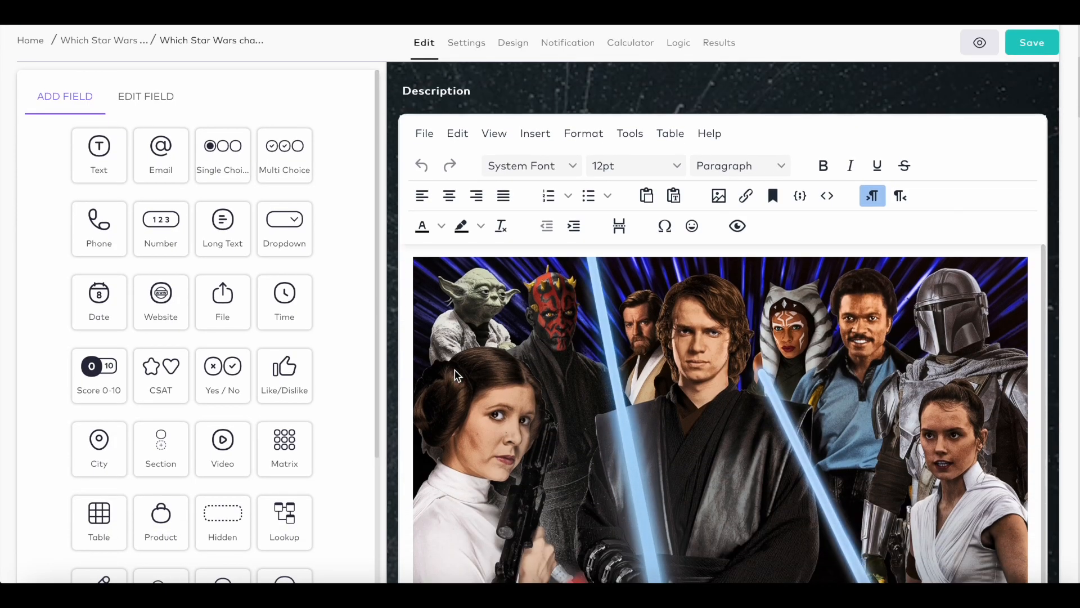
scroll("down", 3)
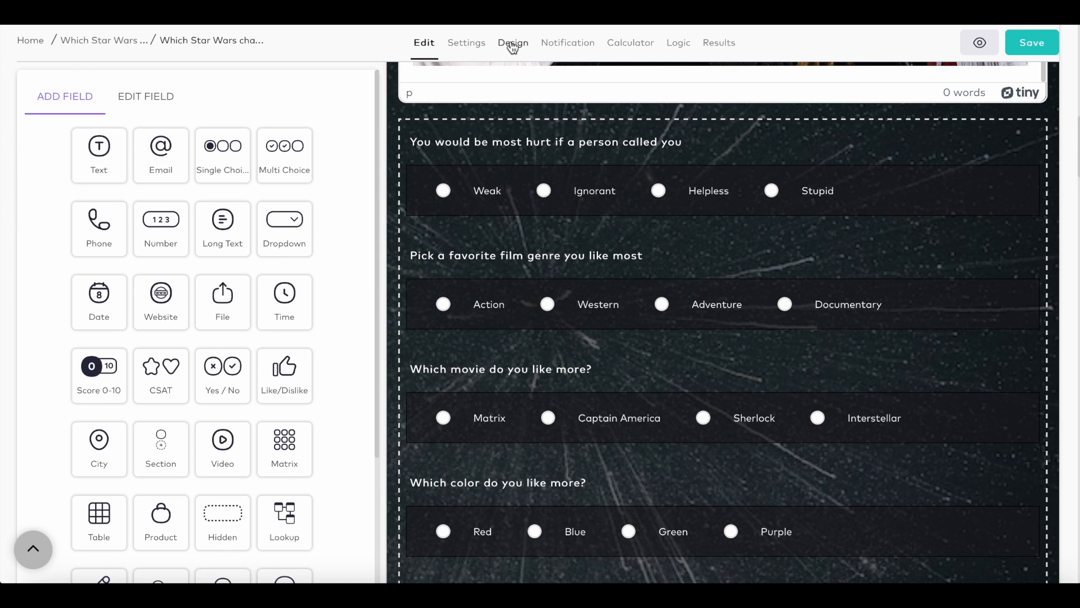
left_click(513, 42)
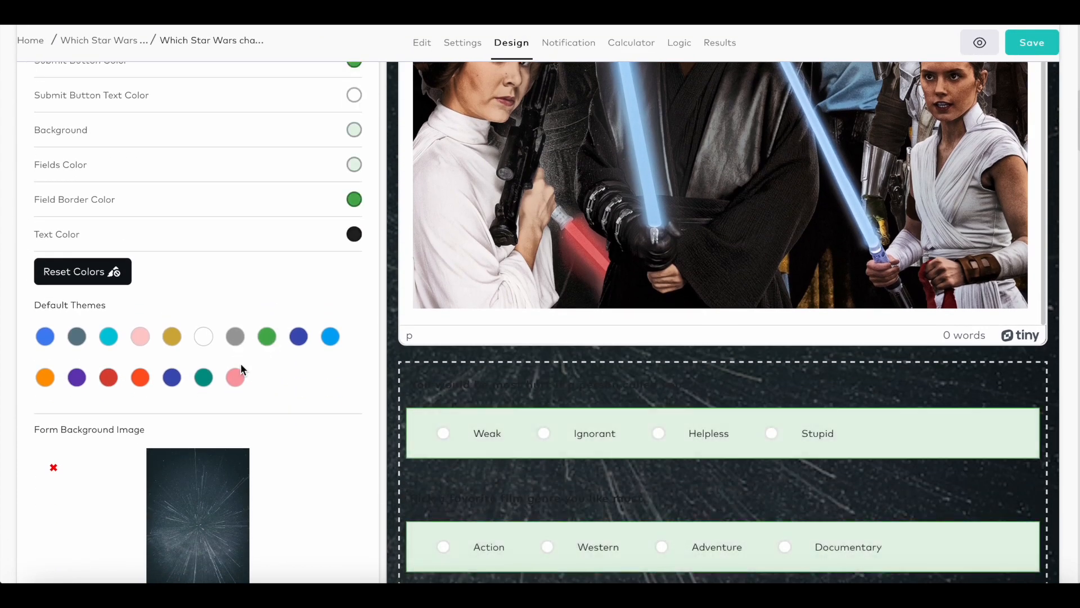
scroll("down", 3)
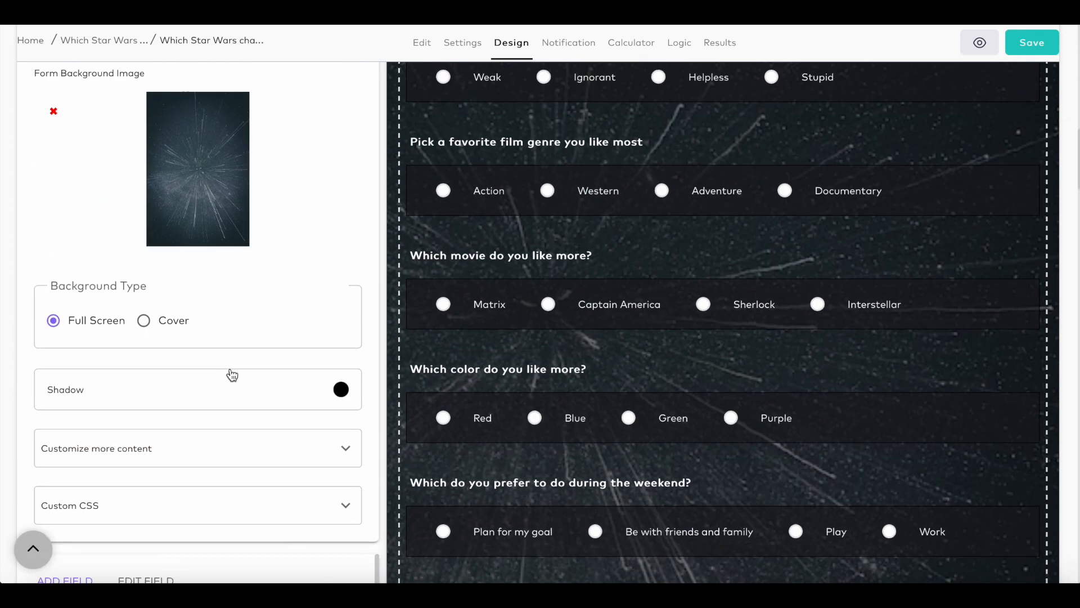
left_click(197, 448)
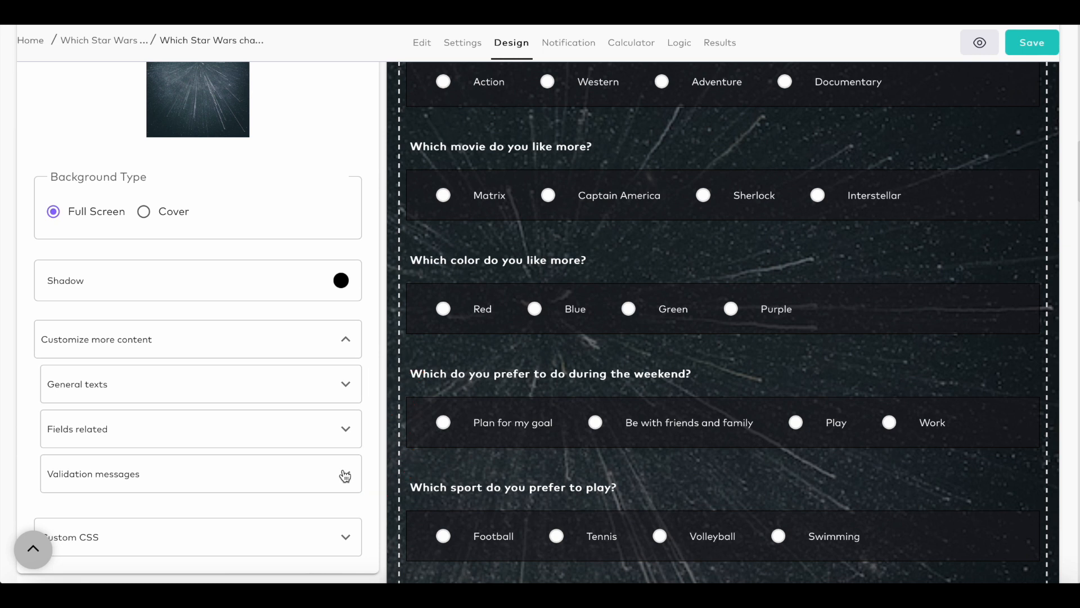
mouse_move(353, 321)
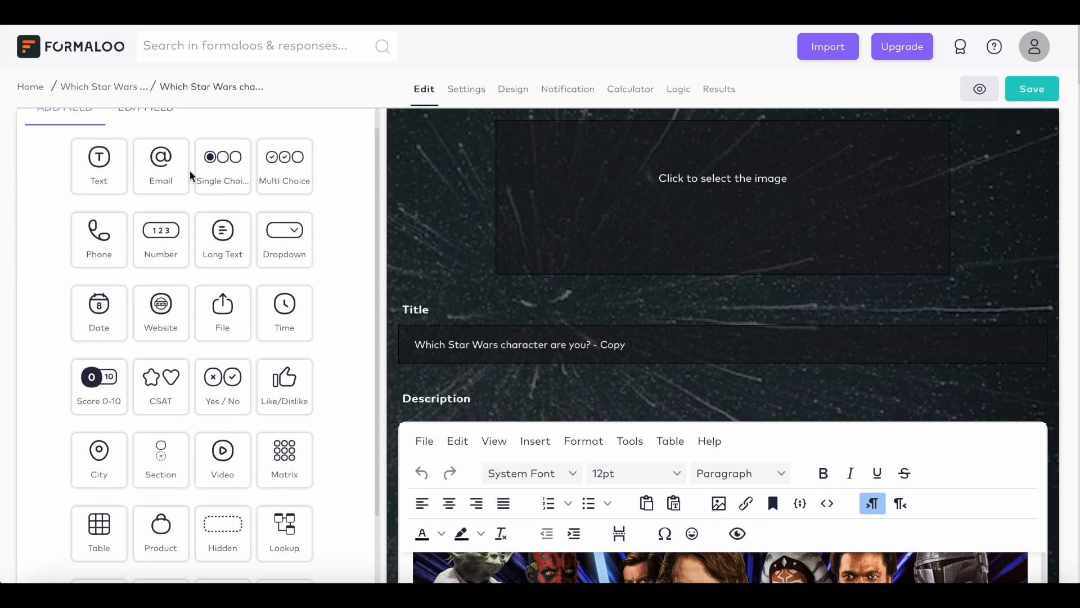
Add an Integer variable titled Darth below the last question and check the other score variables
scroll("down", 3)
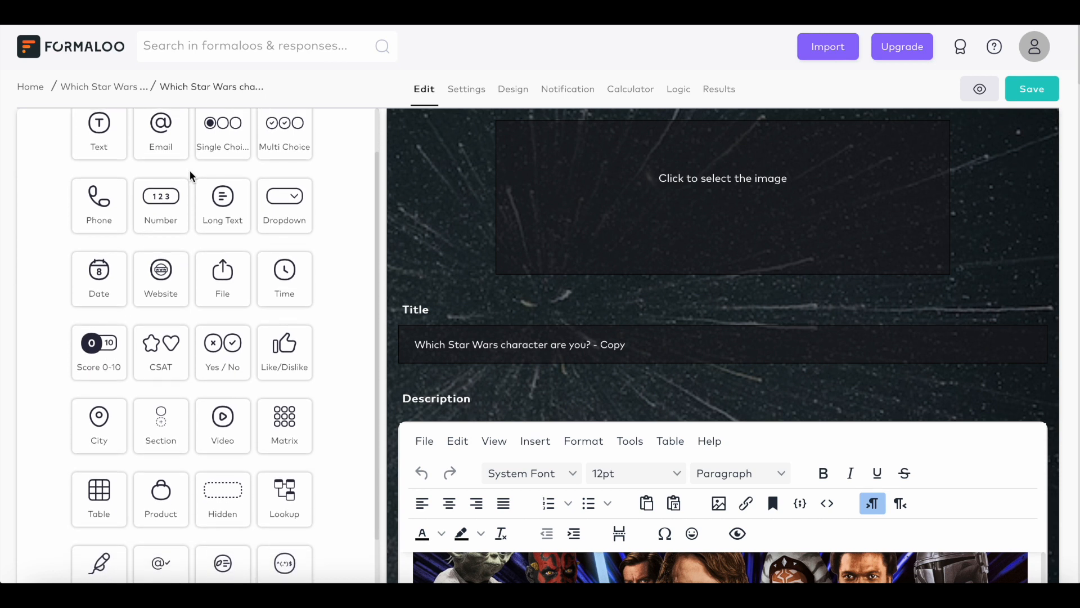
scroll("down", 3)
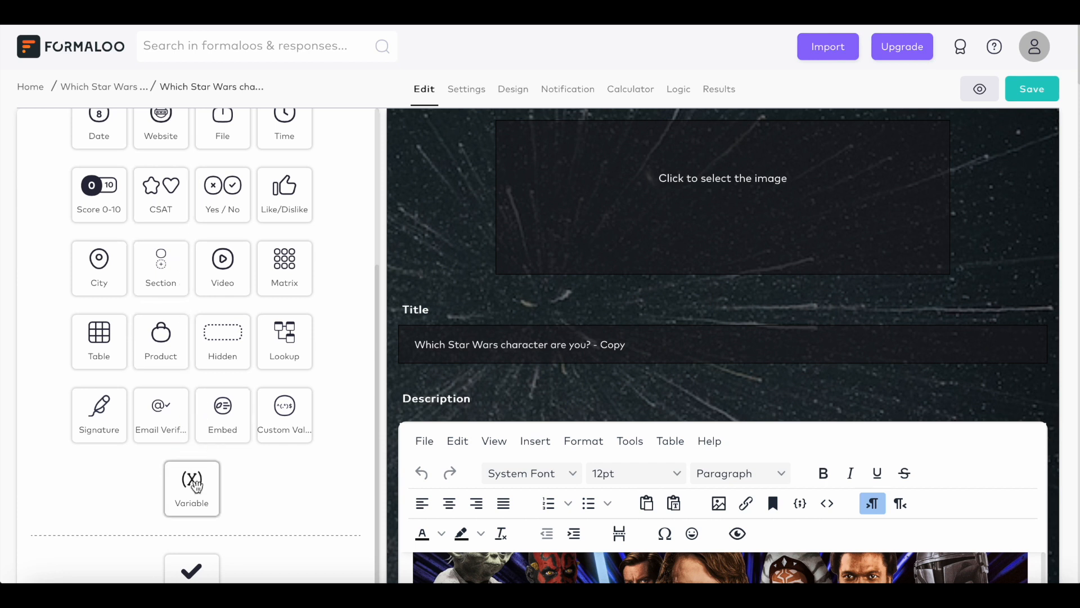
left_click(192, 488)
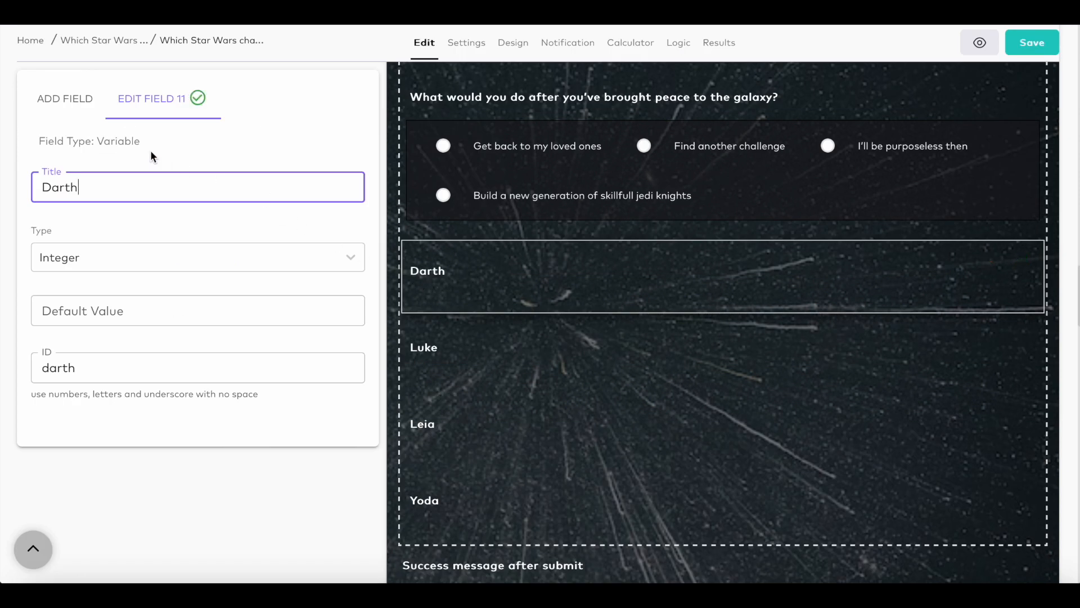
double_click(117, 141)
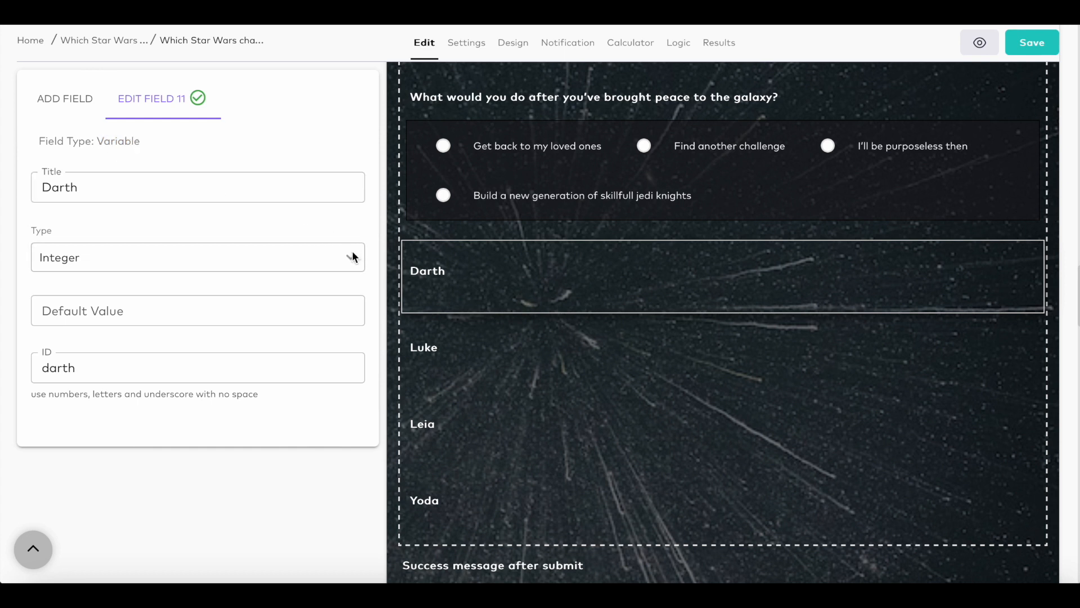
left_click(198, 258)
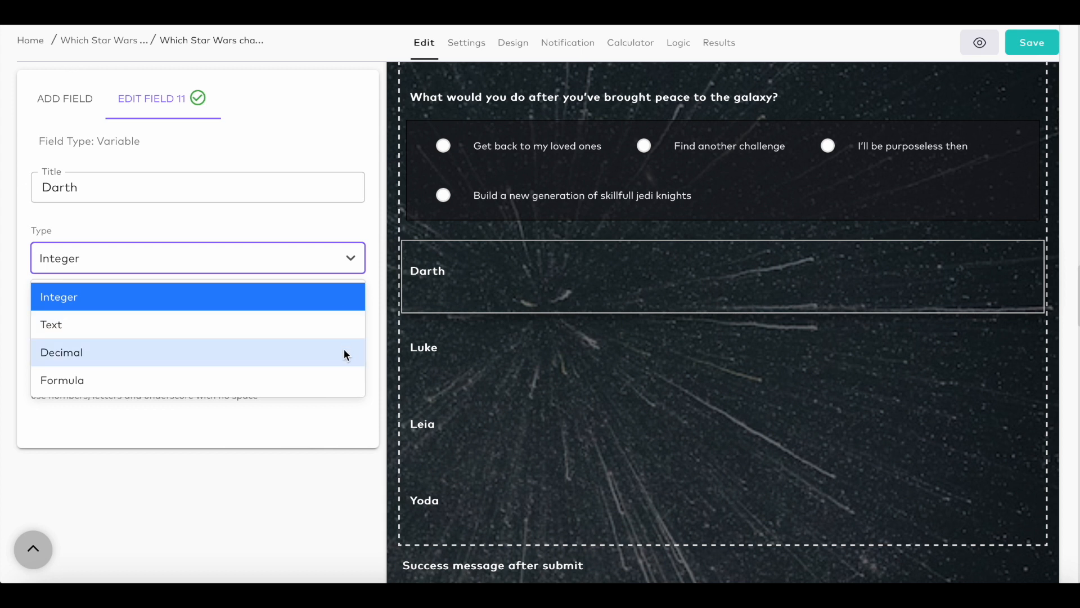
mouse_move(337, 325)
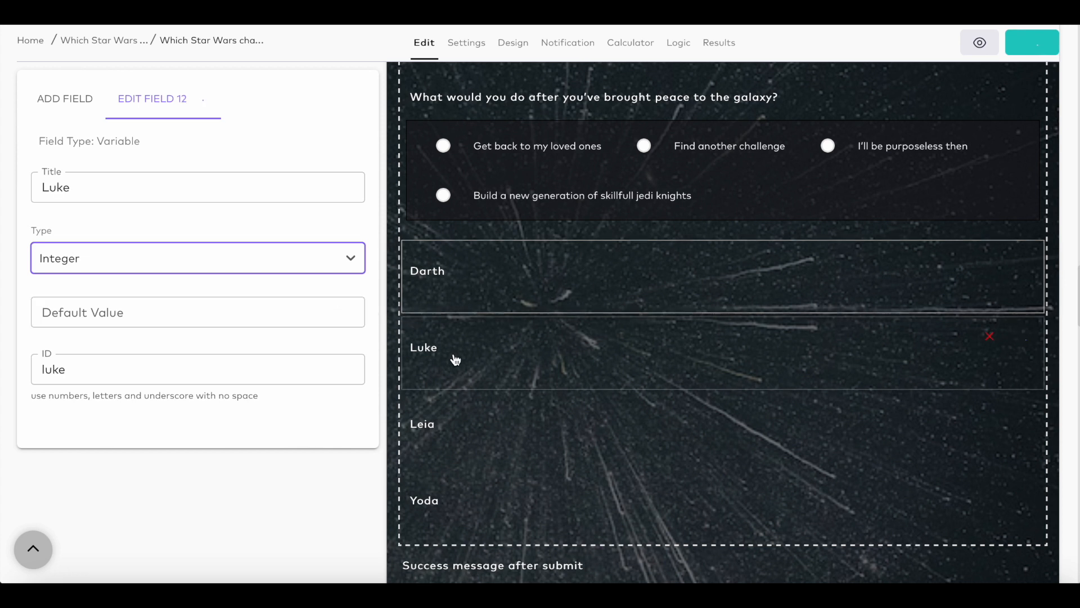
left_click(421, 424)
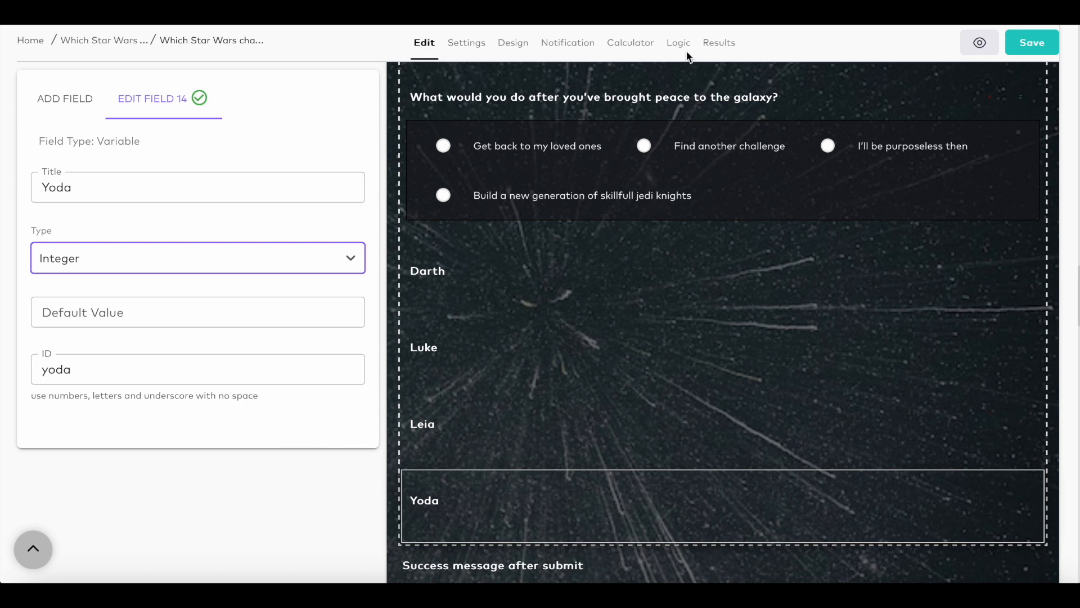
Switch to the Logic tab to view the quiz's question flowchart
left_click(677, 42)
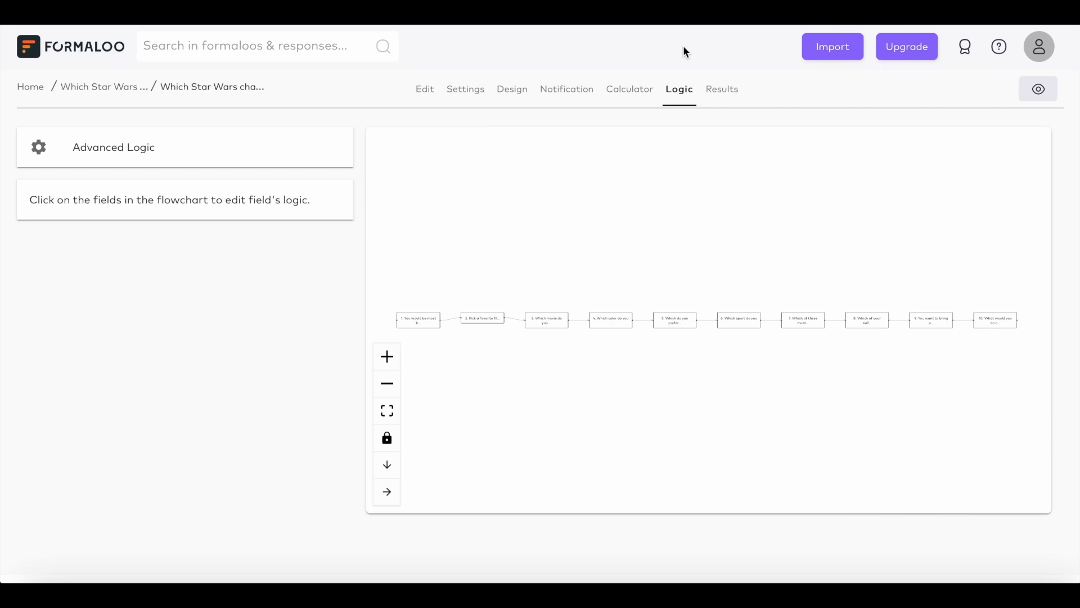
mouse_move(519, 205)
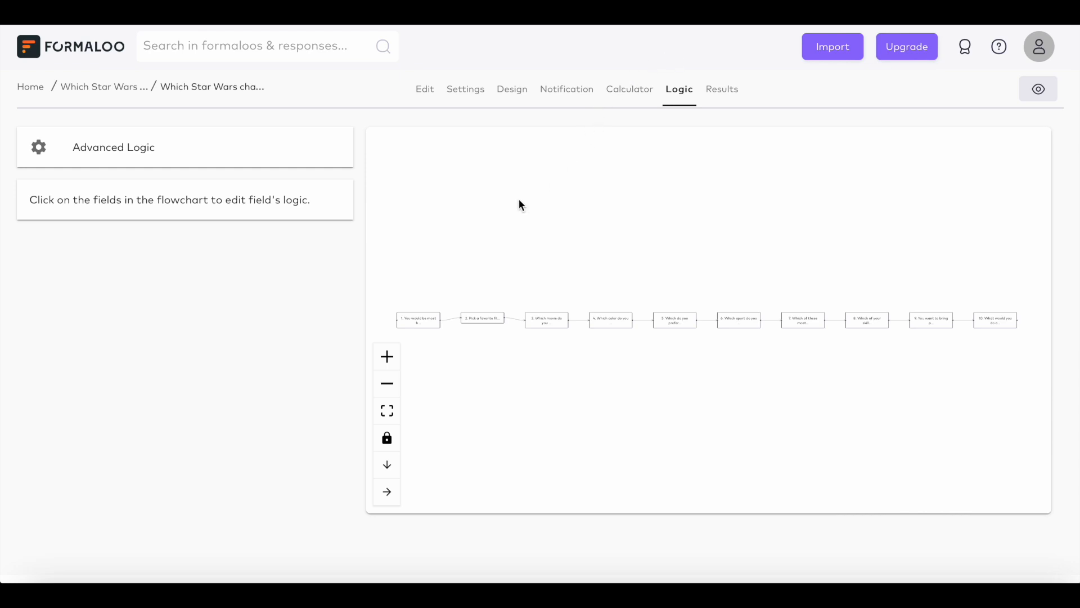
mouse_move(481, 317)
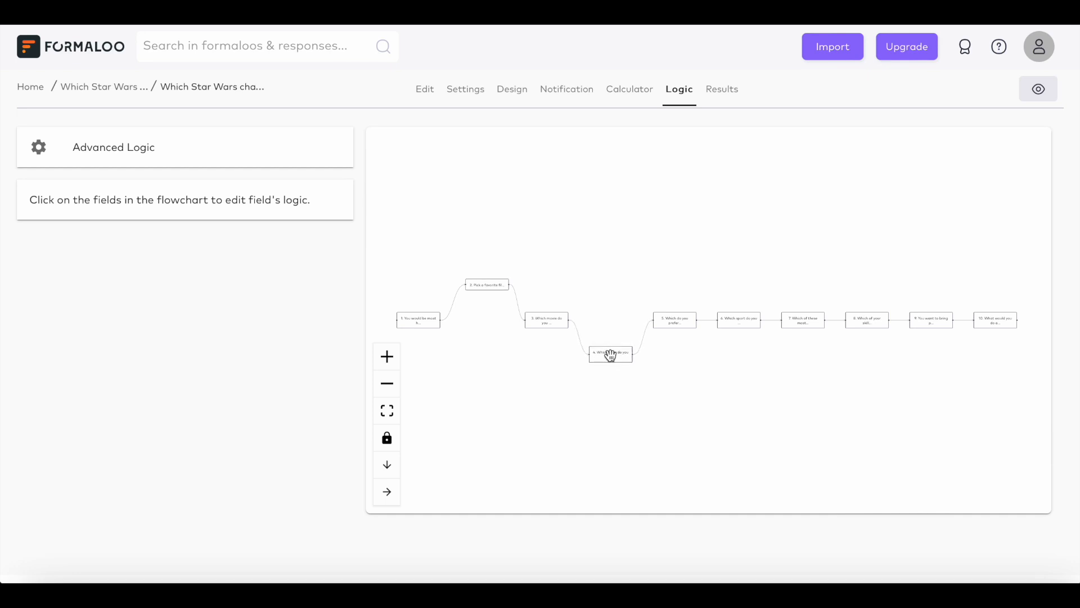
mouse_move(693, 344)
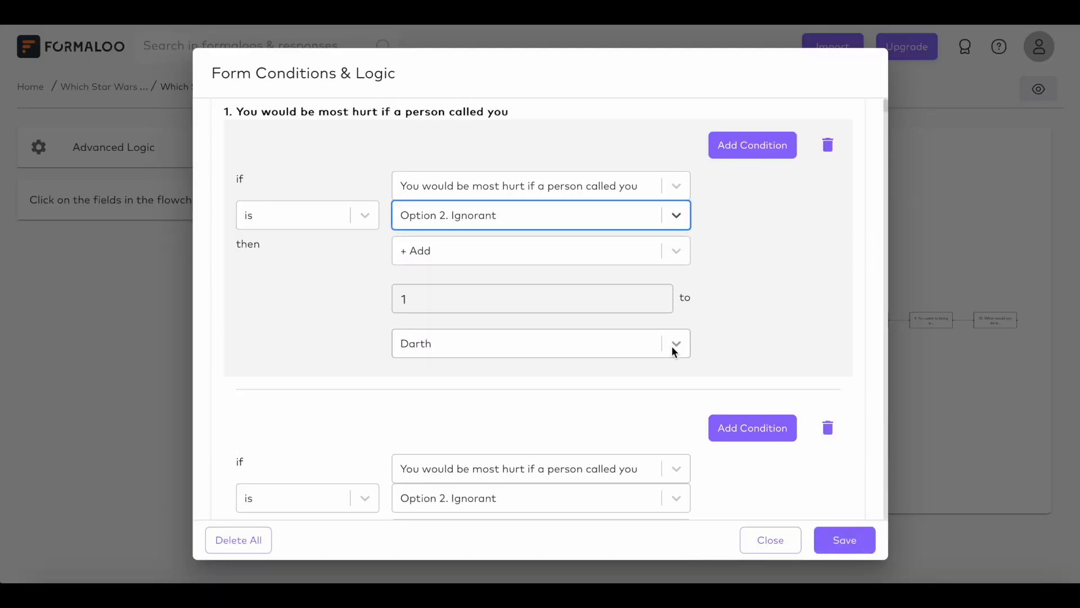
Make the Weak answer add 1 to Luke, then close the conditions window
scroll("down", 3)
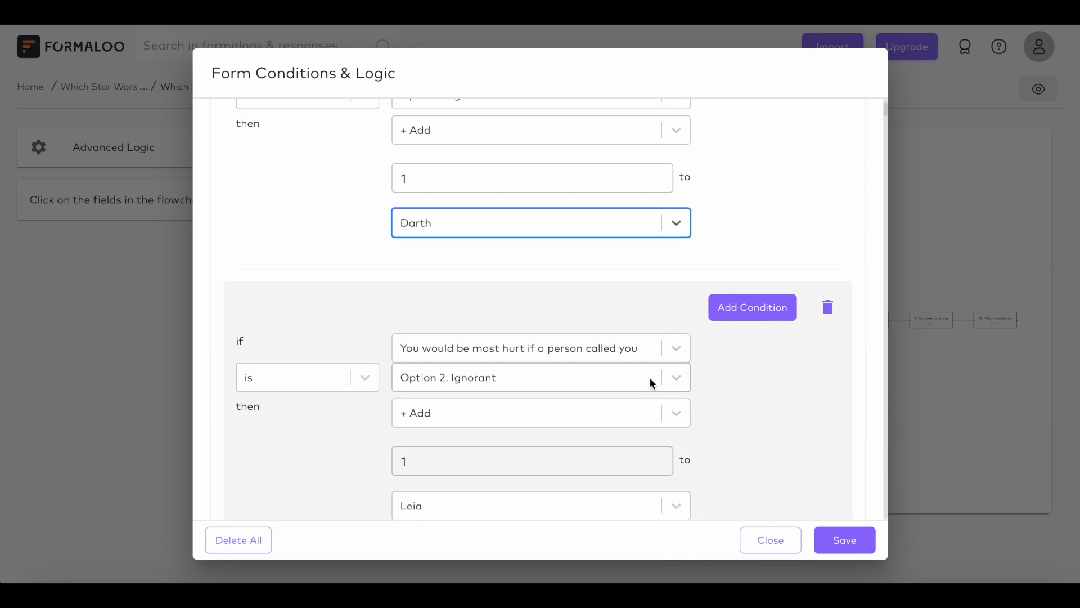
scroll("down", 3)
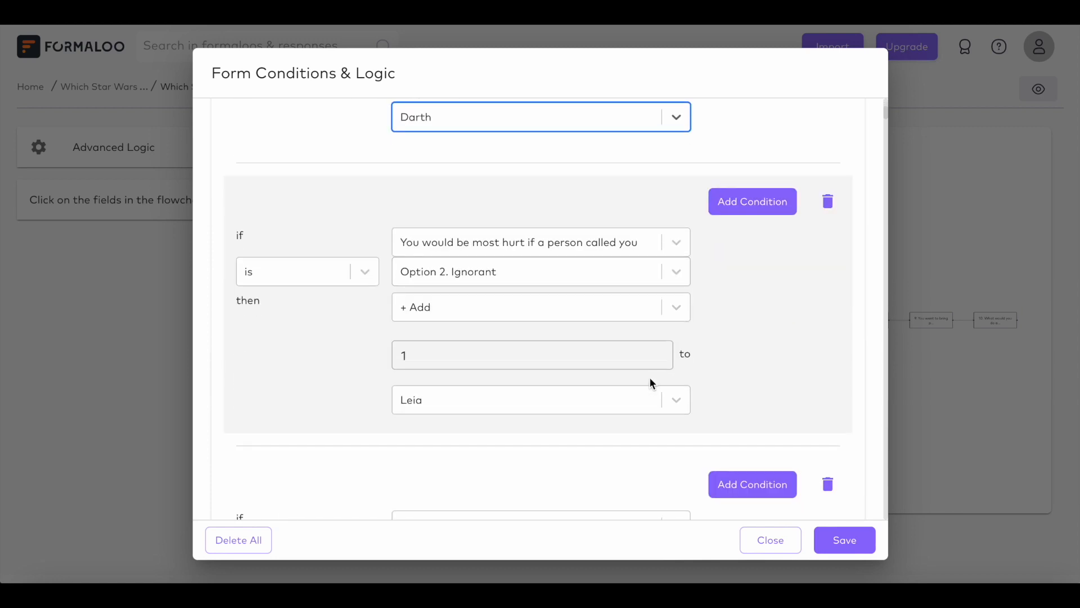
left_click(541, 270)
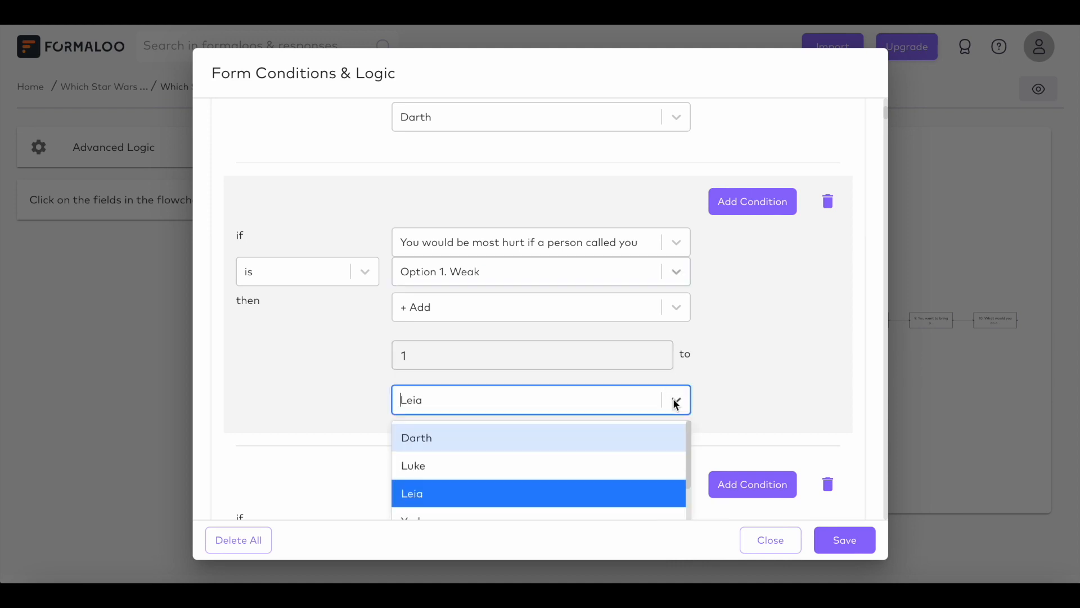
left_click(412, 465)
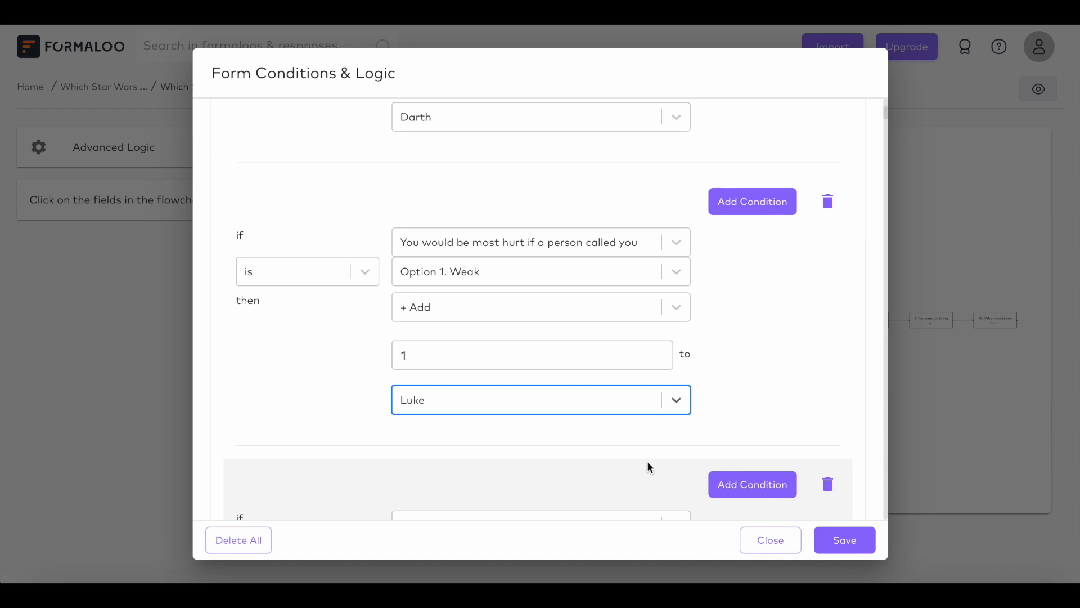
mouse_move(663, 476)
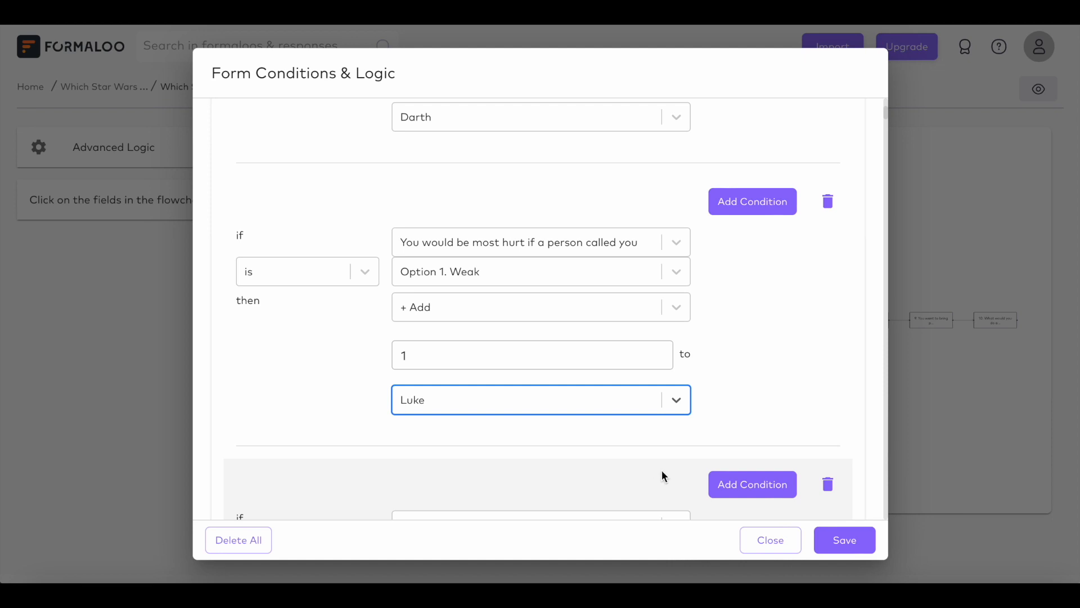
mouse_move(770, 539)
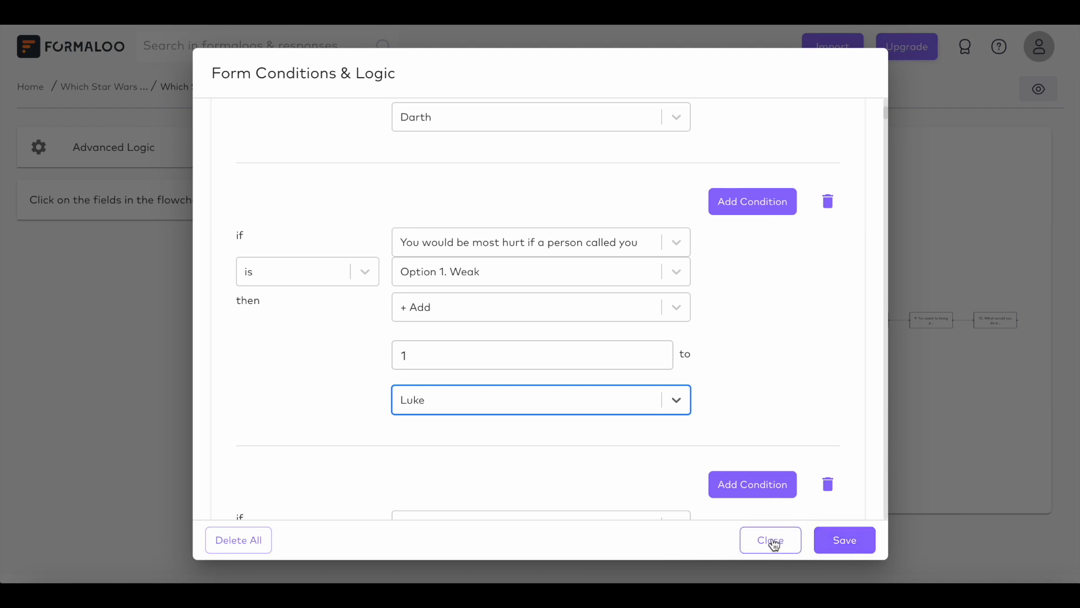
left_click(770, 539)
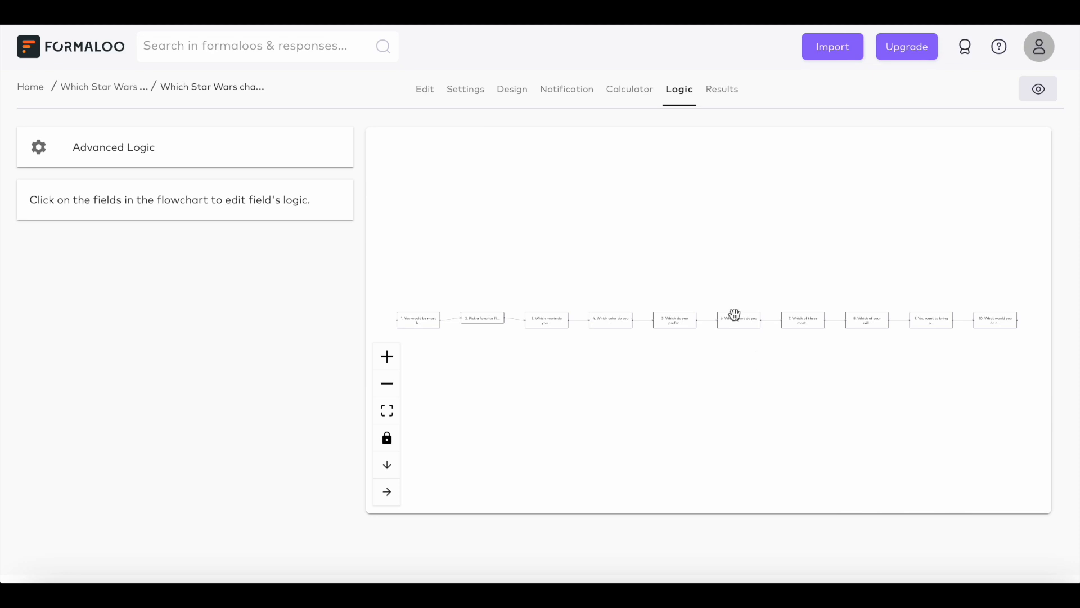
mouse_move(785, 41)
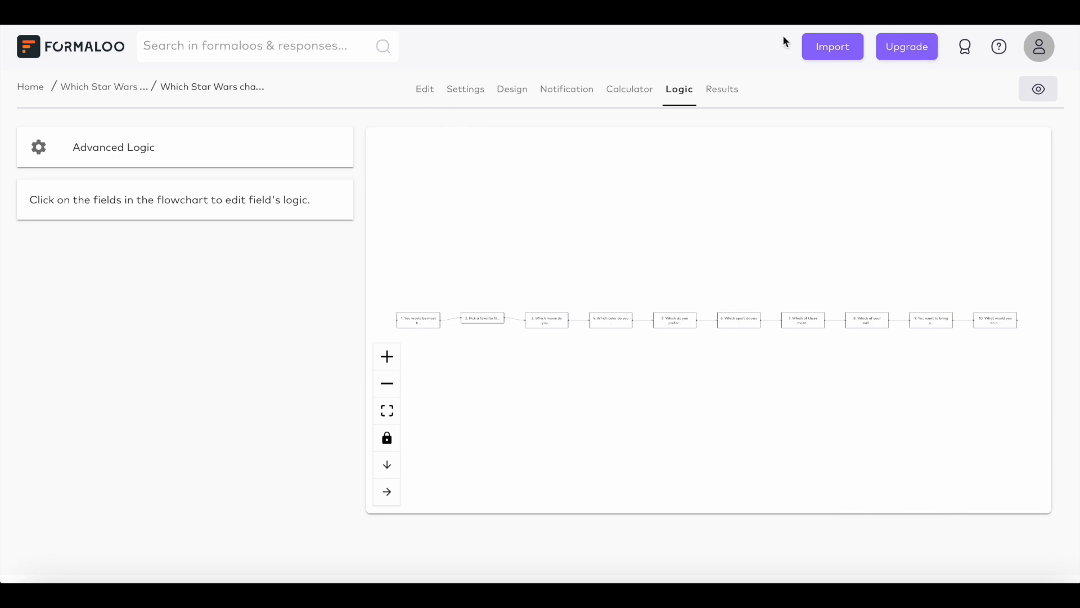
Title the Leia success page 'Princess Leia', leaving its image unchanged
left_click(424, 89)
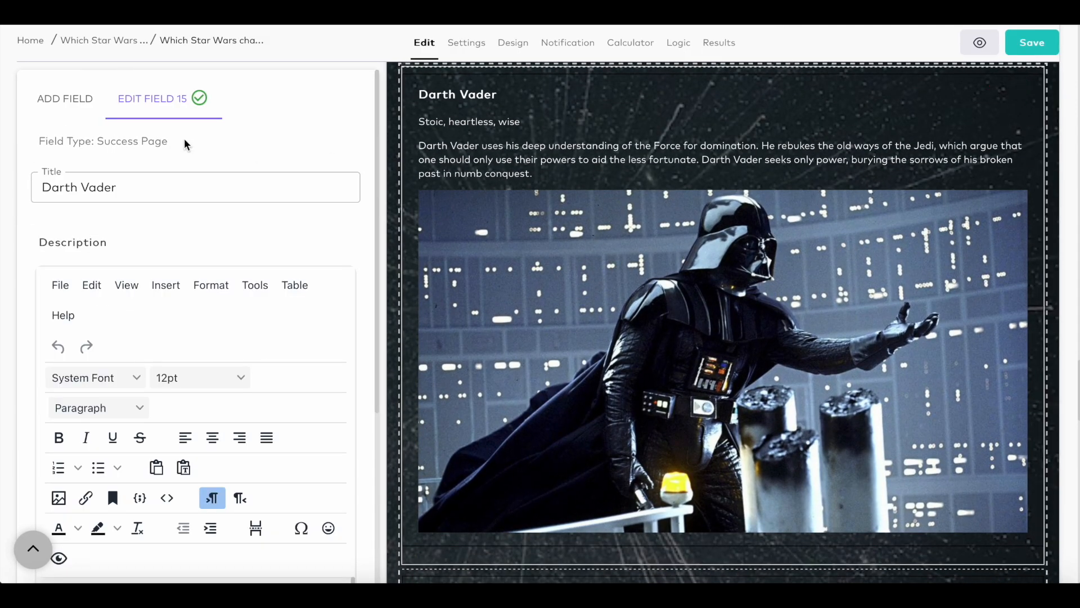
scroll("down", 3)
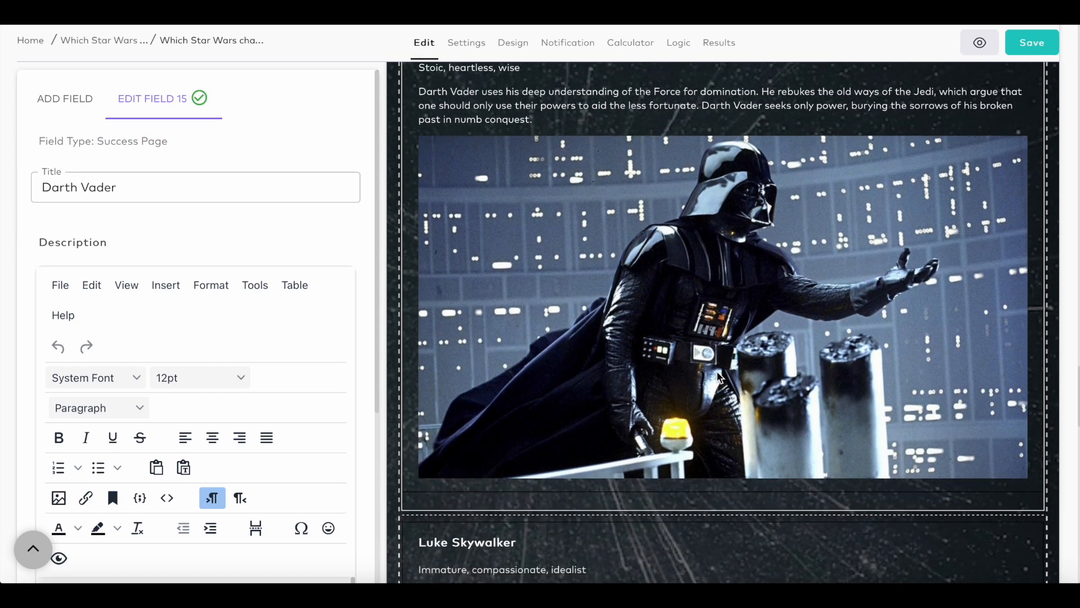
scroll("down", 3)
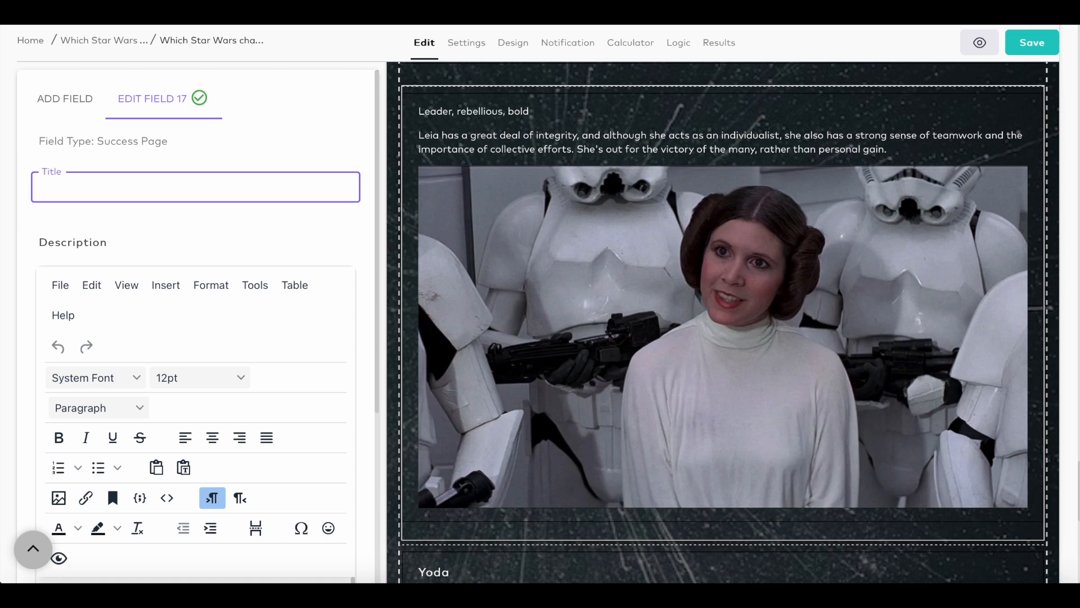
type("Princess Leia")
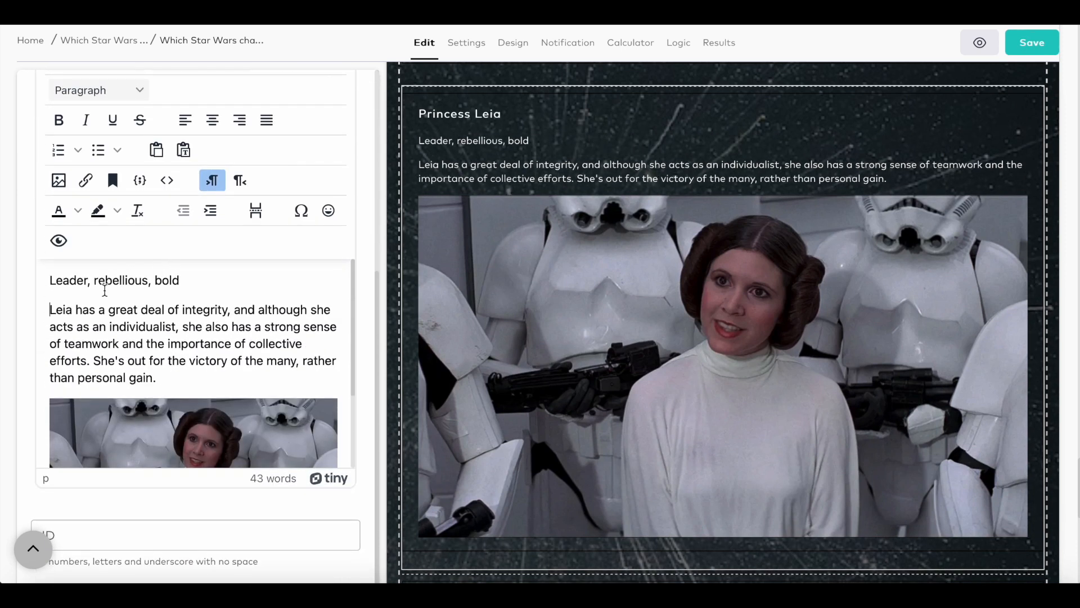
scroll("down", 3)
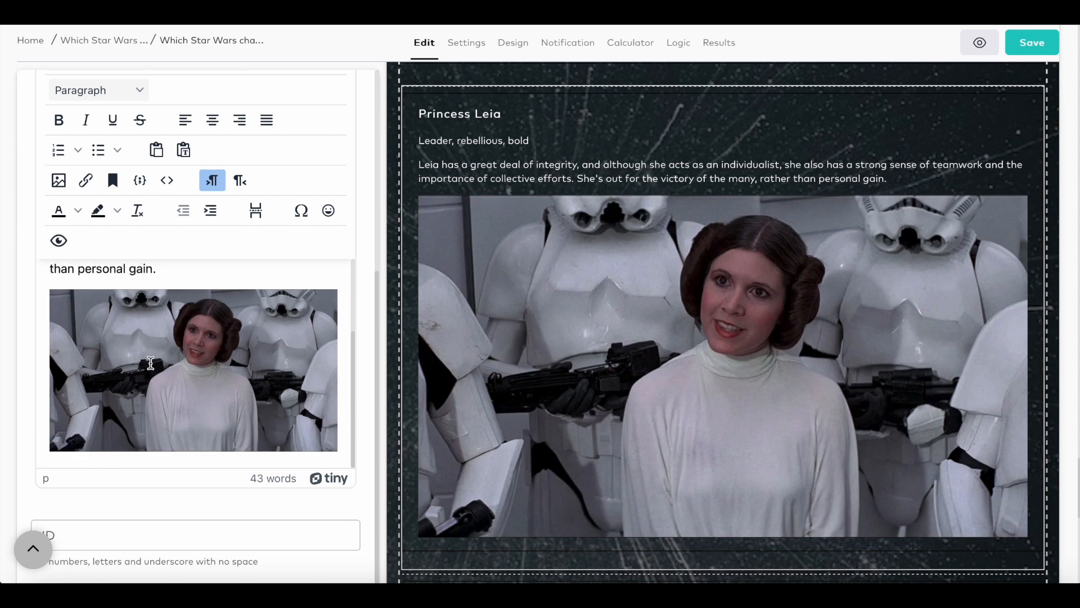
left_click(58, 180)
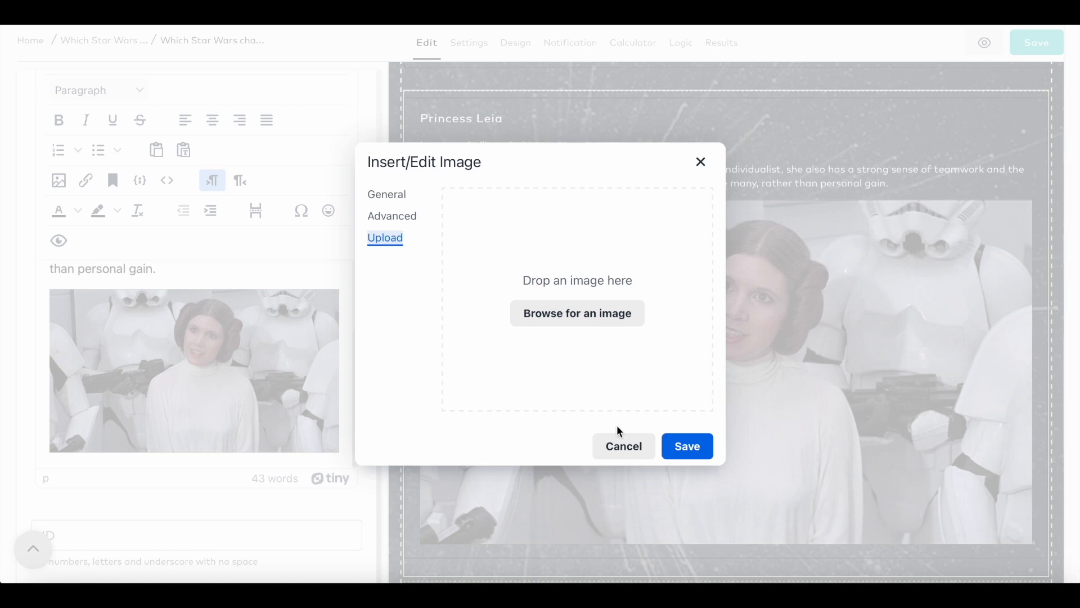
left_click(622, 445)
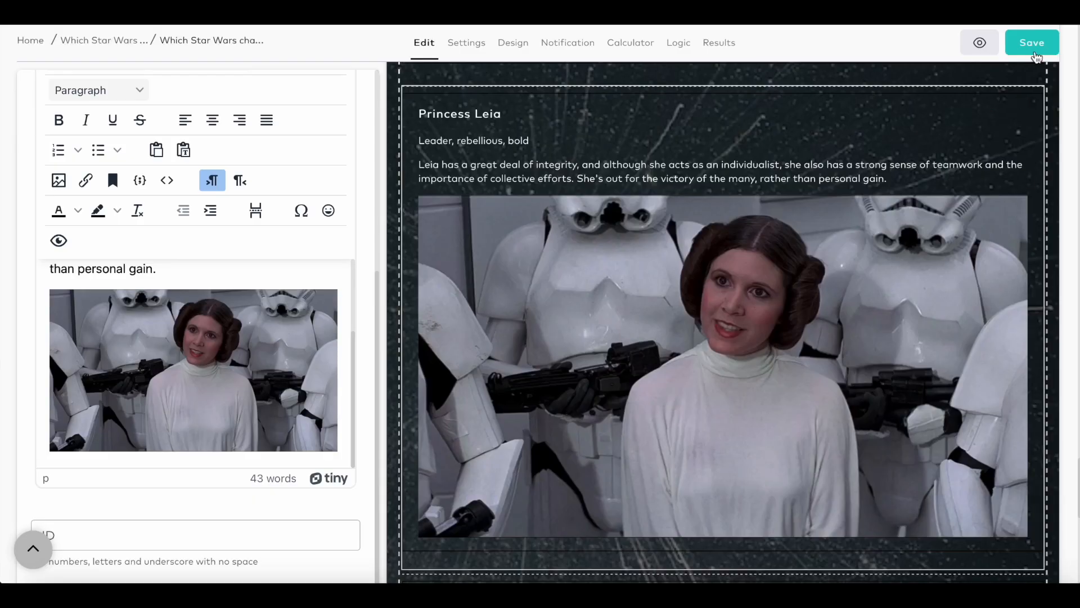
Save the form and review how the Darth rule compares Darth with Luke and Leia
left_click(678, 43)
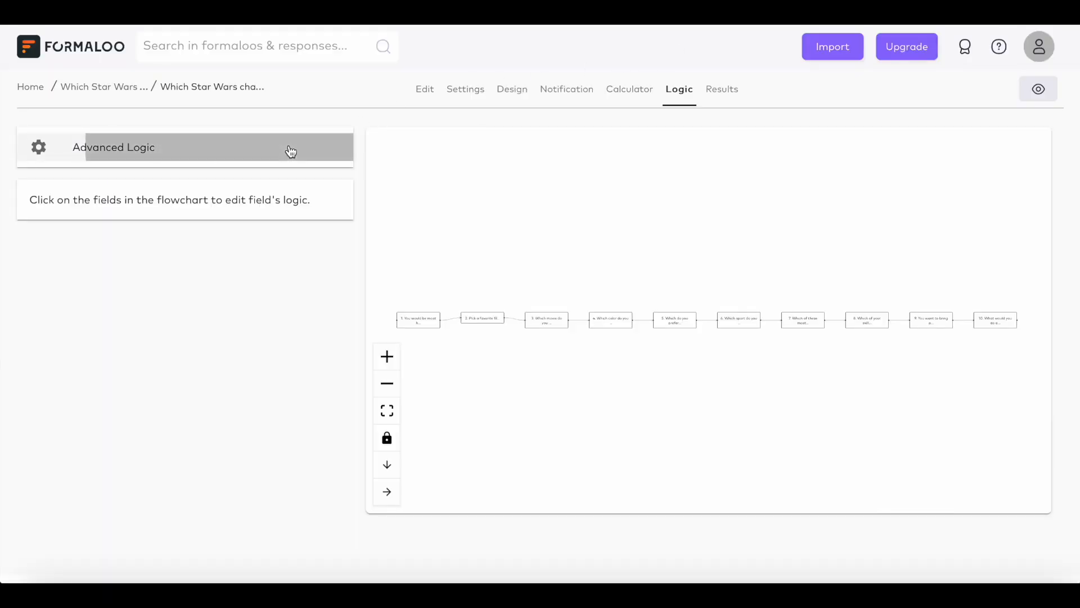
left_click(113, 147)
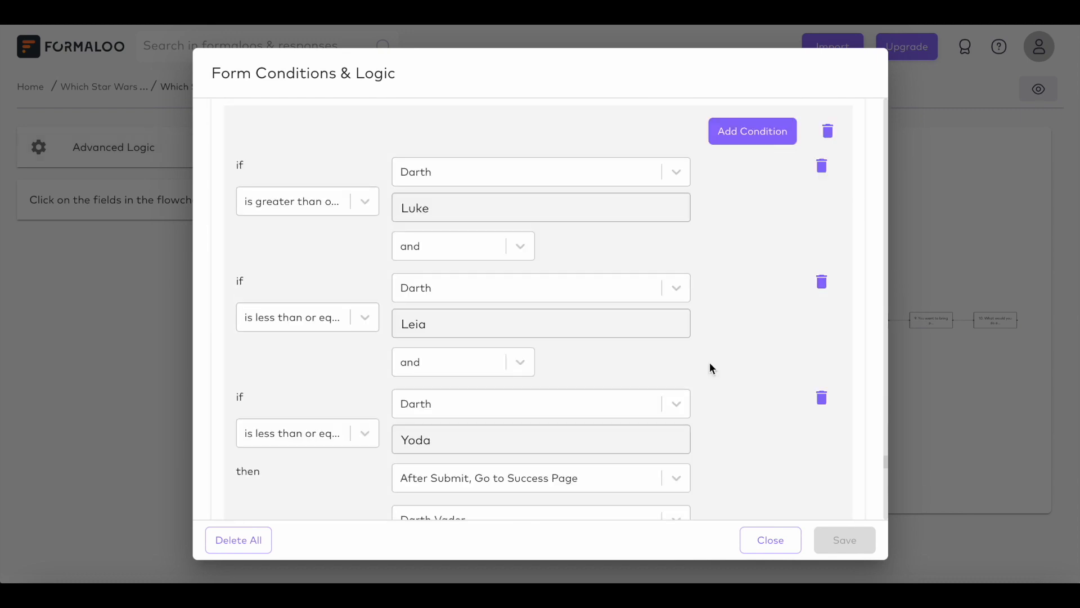
left_click(307, 200)
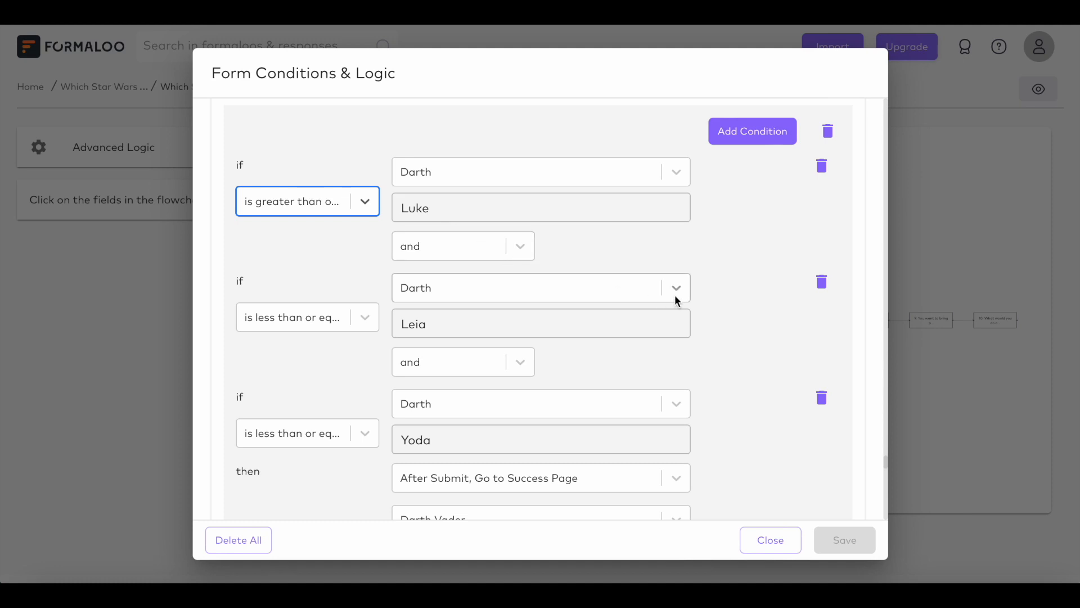
left_click(307, 317)
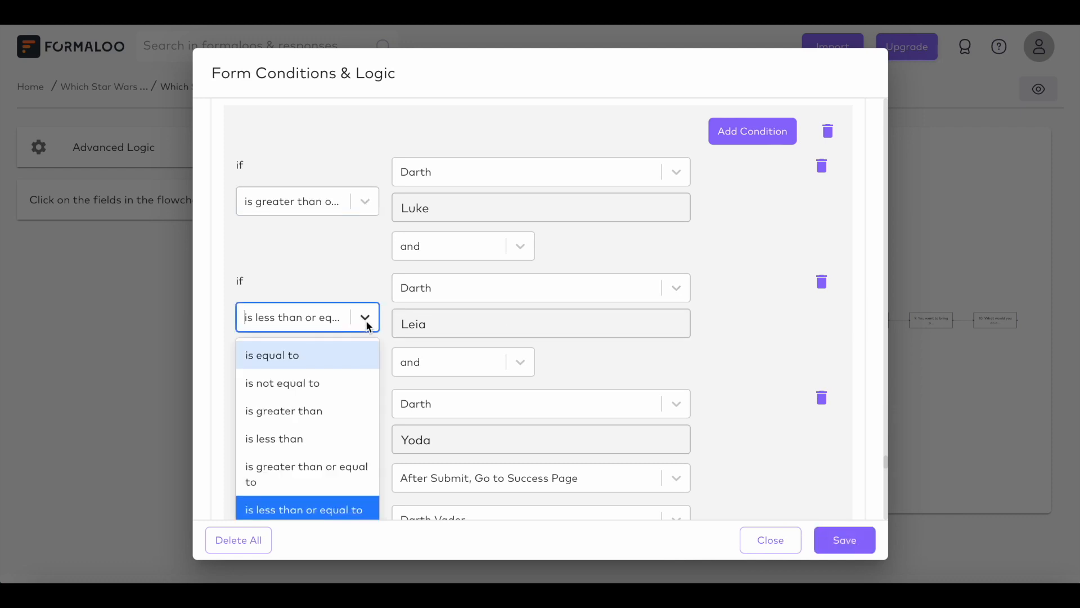
left_click(303, 509)
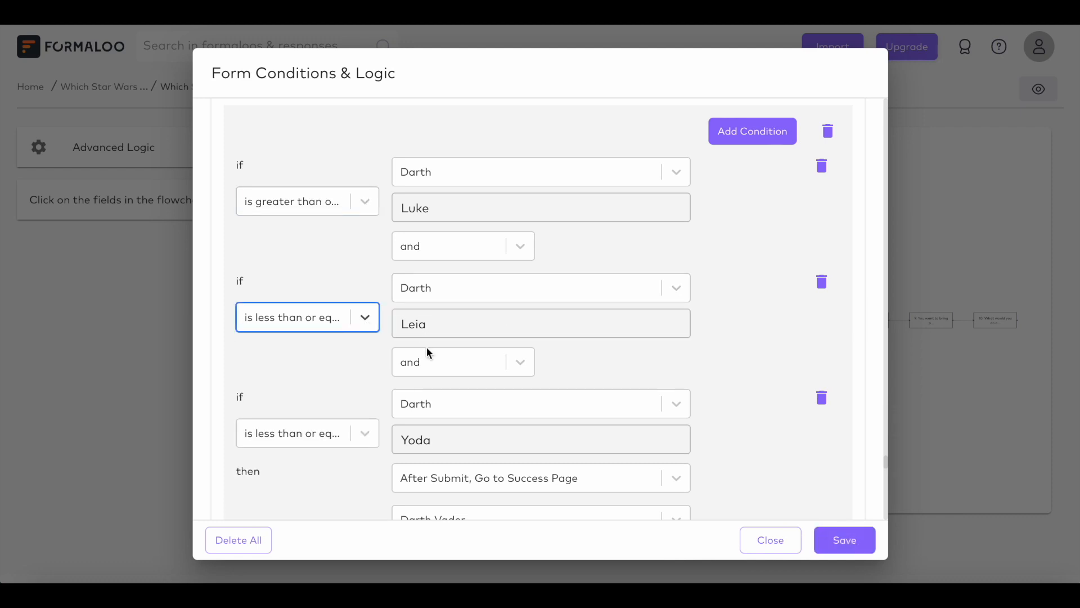
scroll("down", 3)
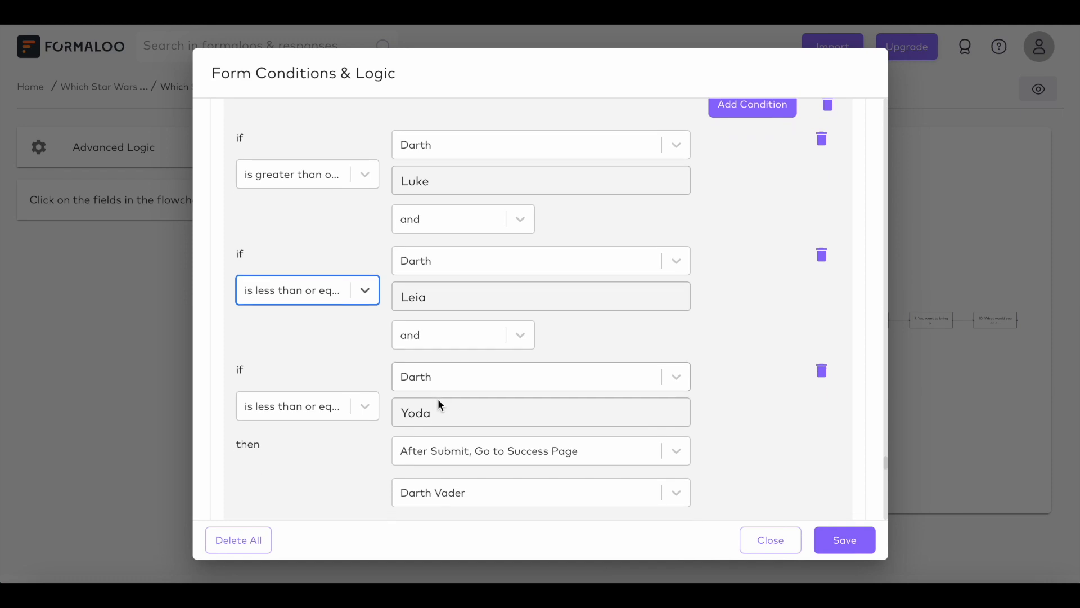
Keep the Darth rule sending respondents to the Darth Vader success page after submit
left_click(540, 413)
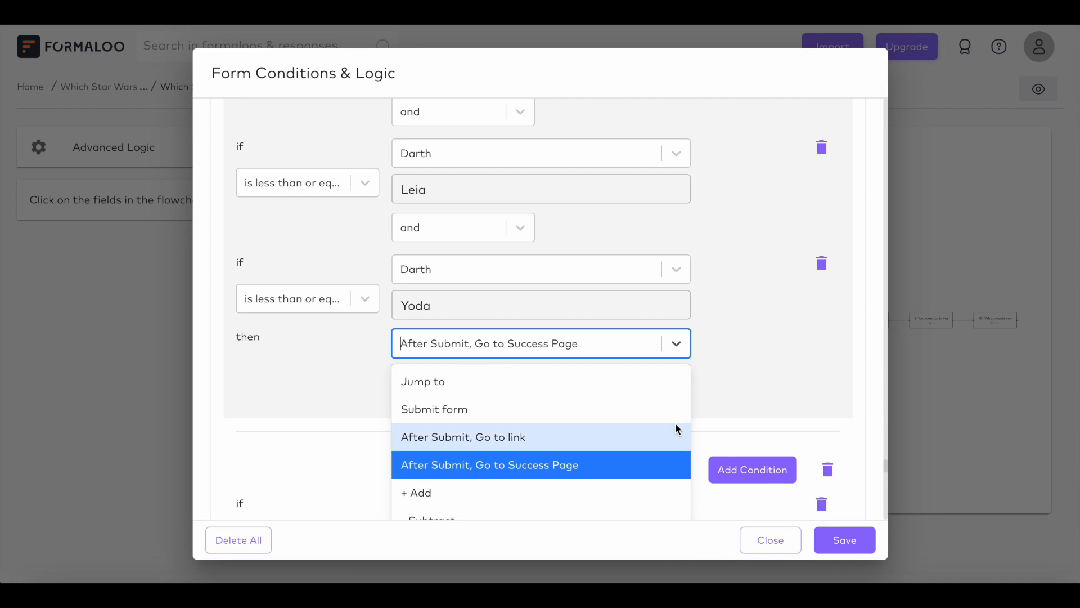
left_click(488, 464)
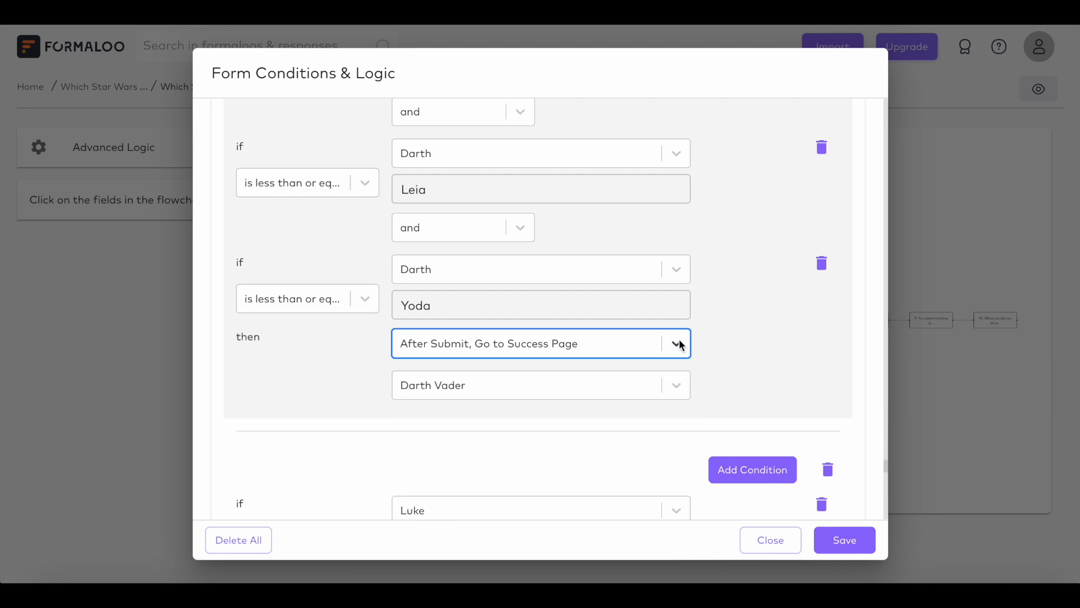
scroll("down", 3)
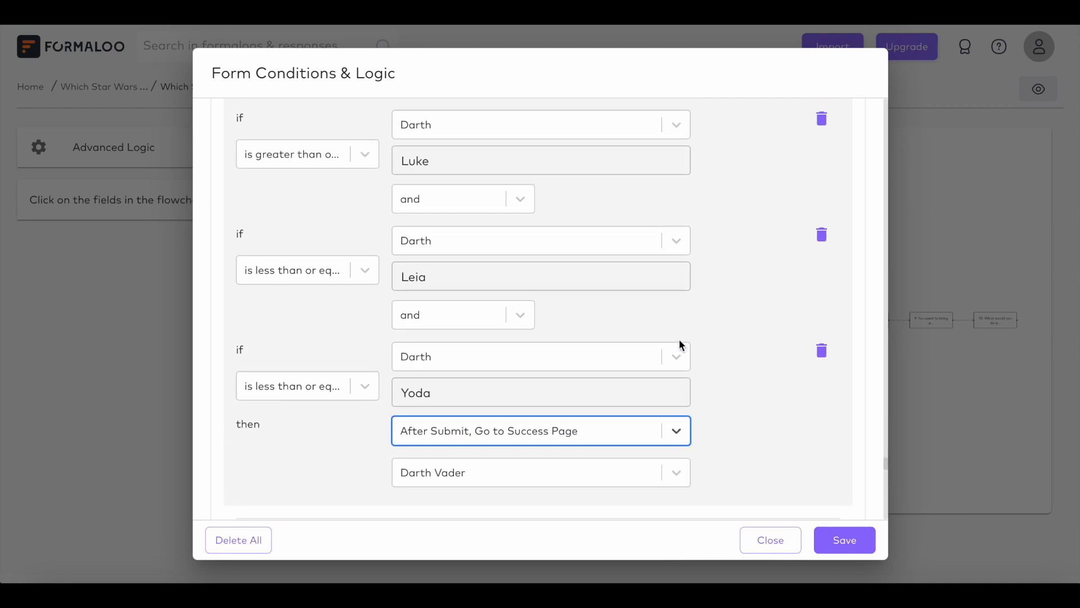
scroll("down", 3)
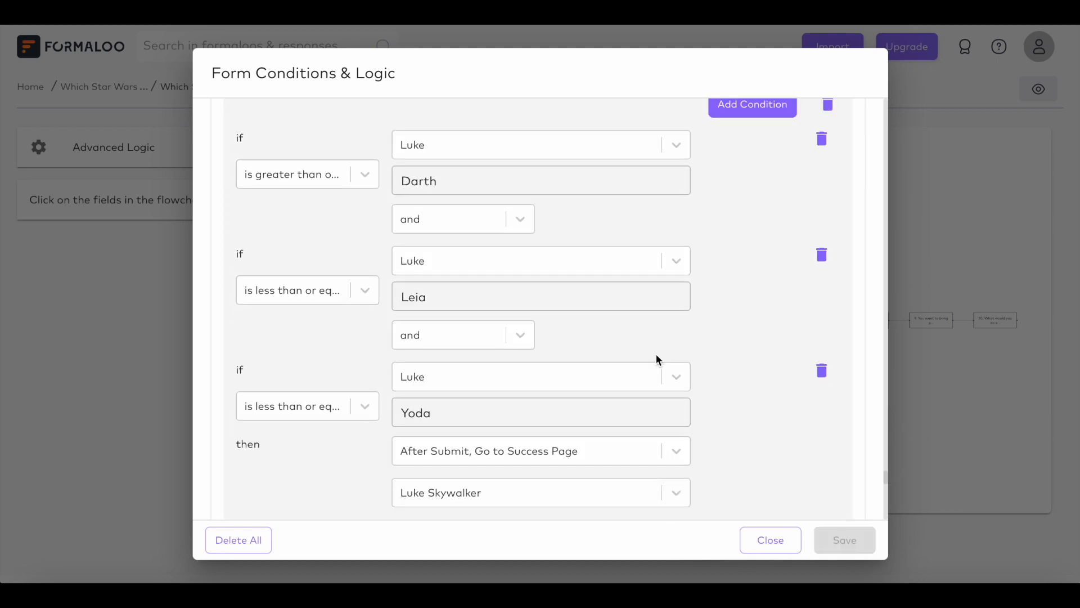
scroll("down", 3)
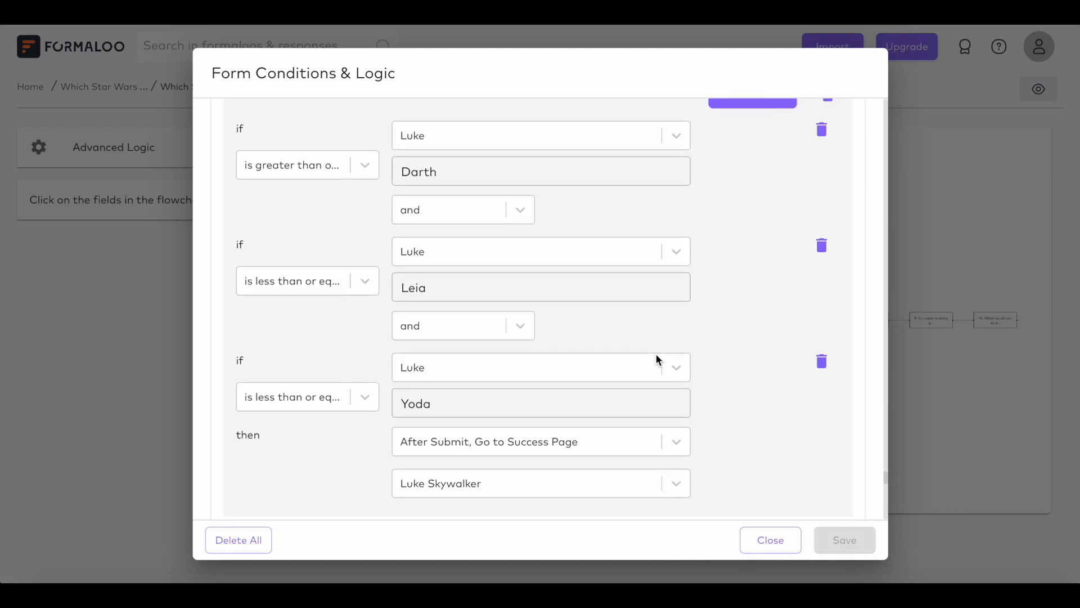
left_click(540, 442)
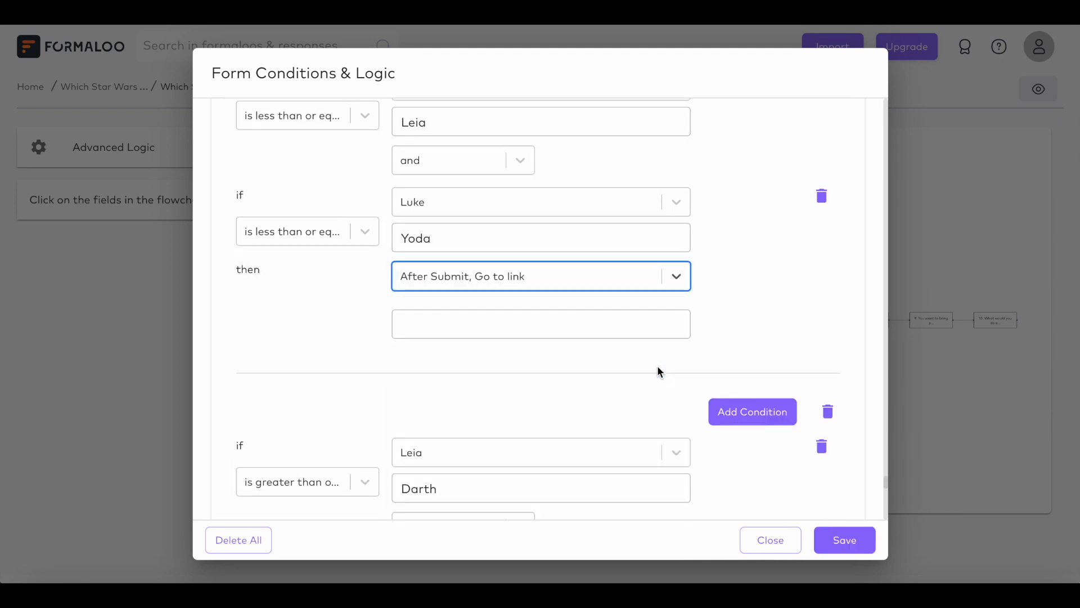
left_click(540, 324)
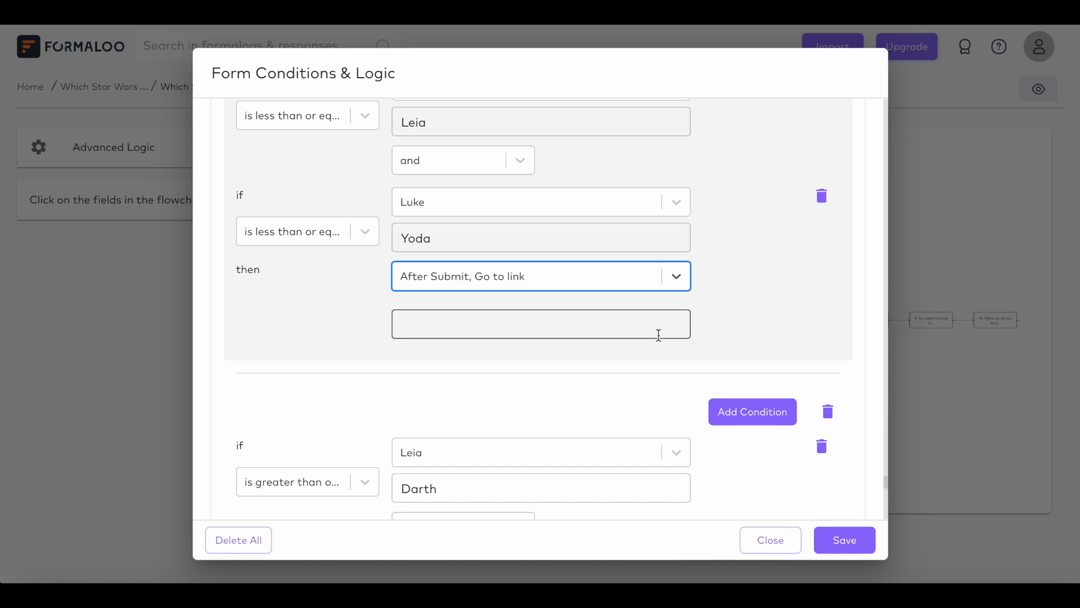
type("https://starwars.fandom.com/wiki/Luke_Skywalker")
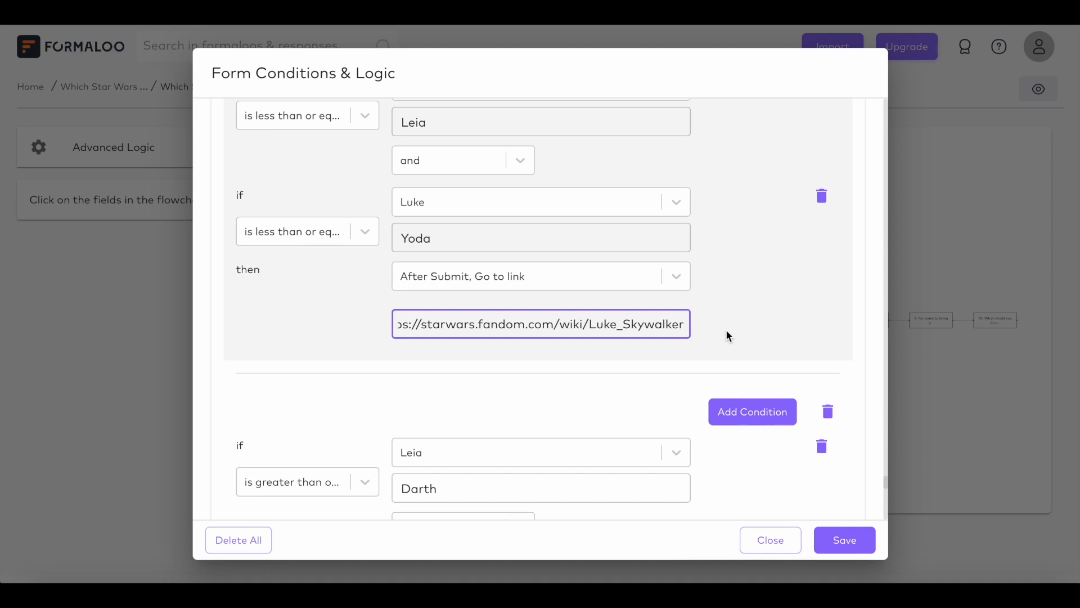
mouse_move(729, 347)
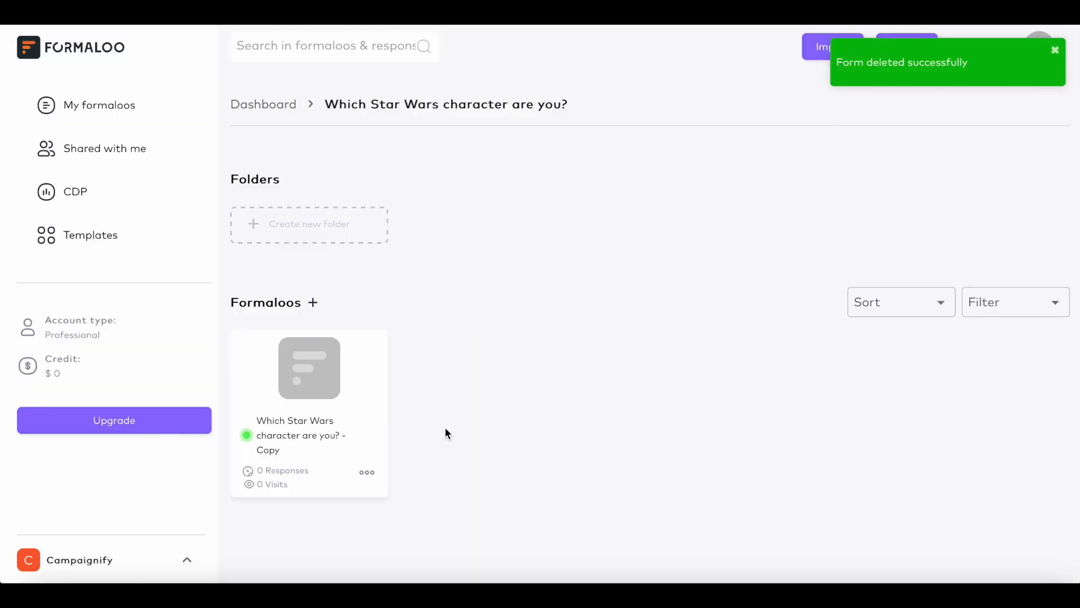
Open the copied quiz's Share page and scroll to its web-page embedding options
left_click(367, 472)
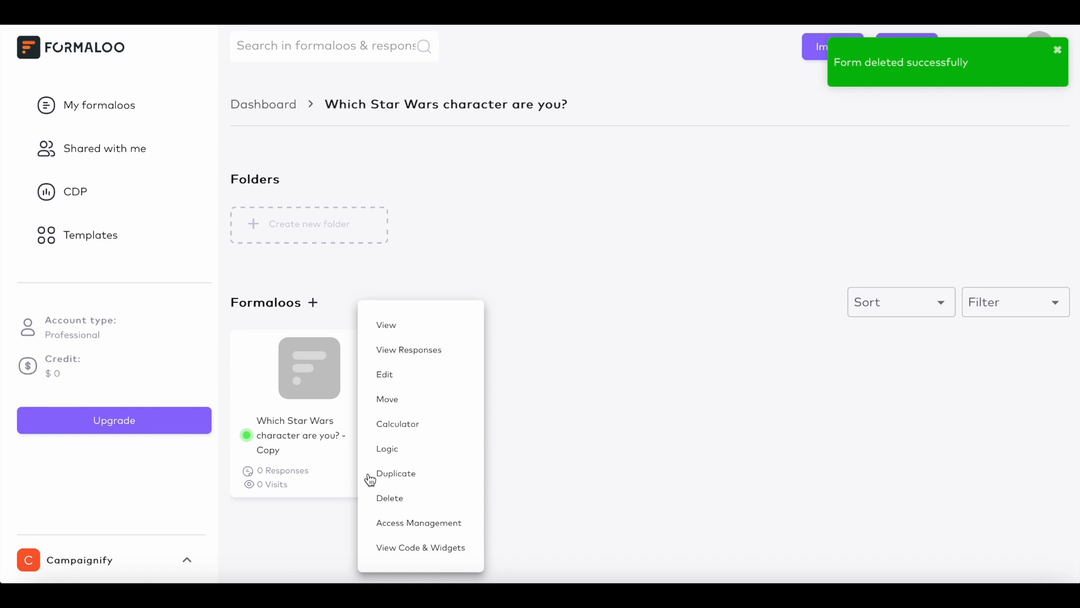
left_click(420, 546)
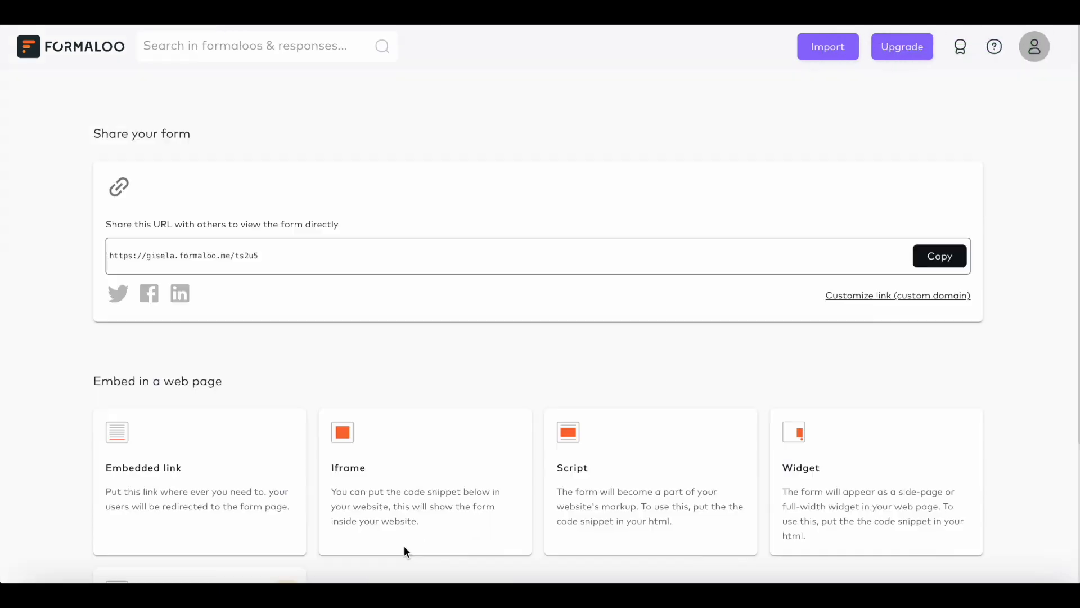
scroll("down", 3)
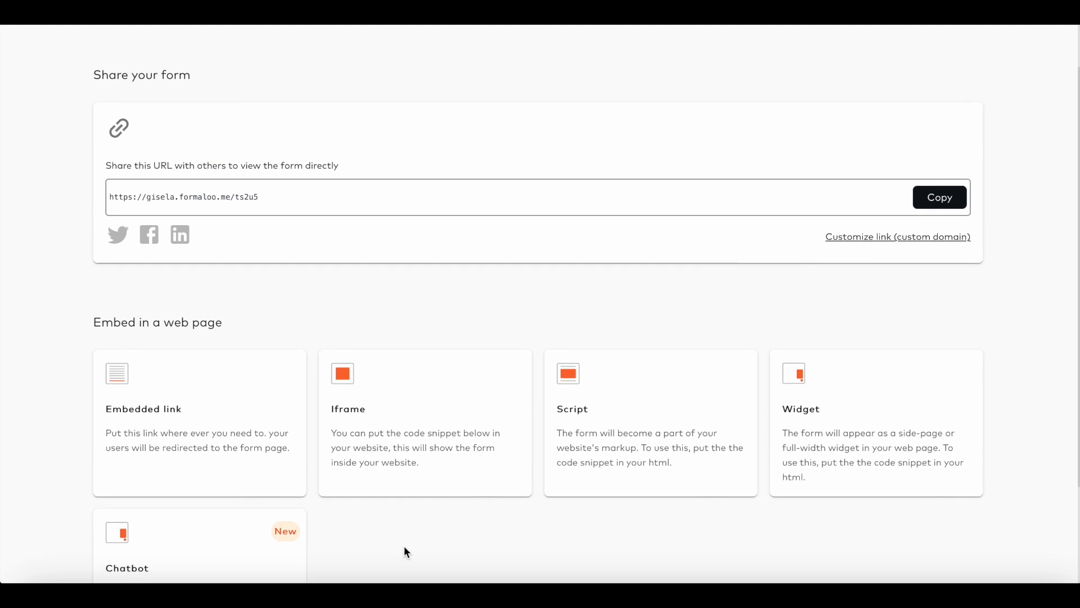
mouse_move(577, 450)
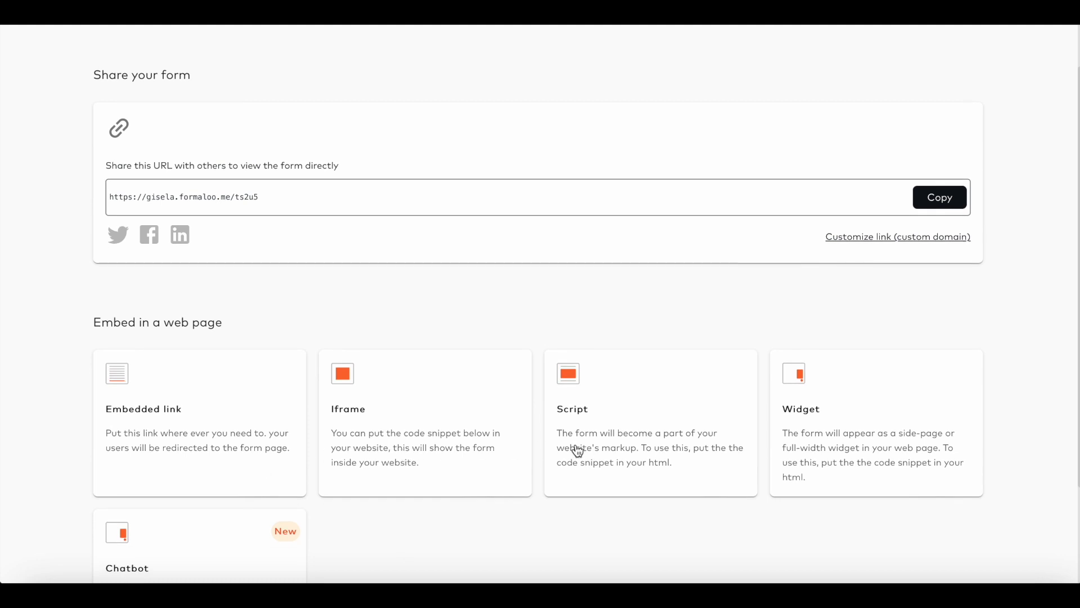
Copy the quiz's Script embed code
left_click(650, 423)
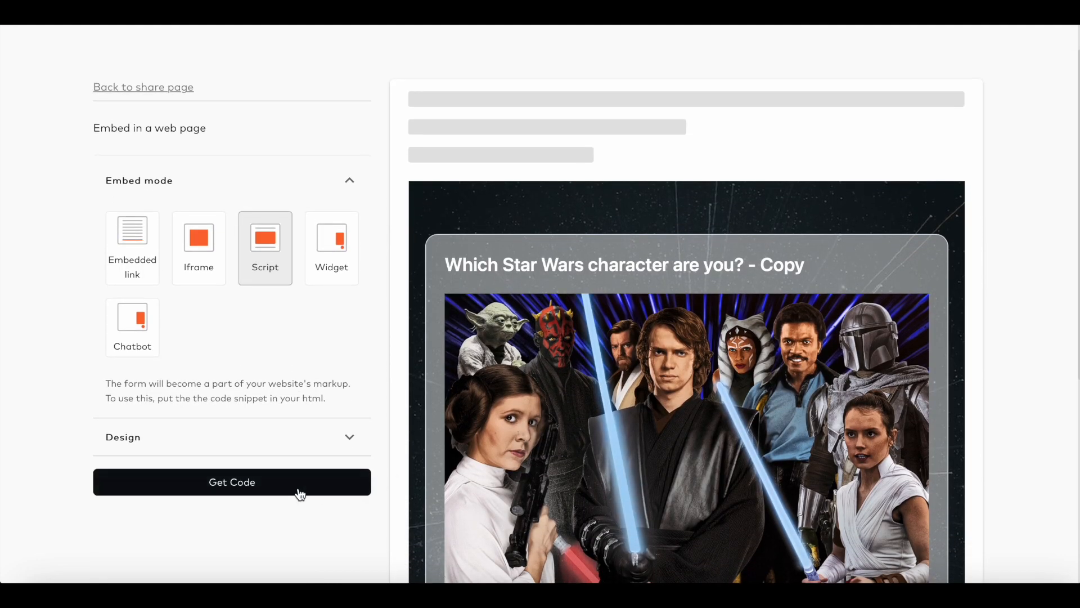
left_click(232, 482)
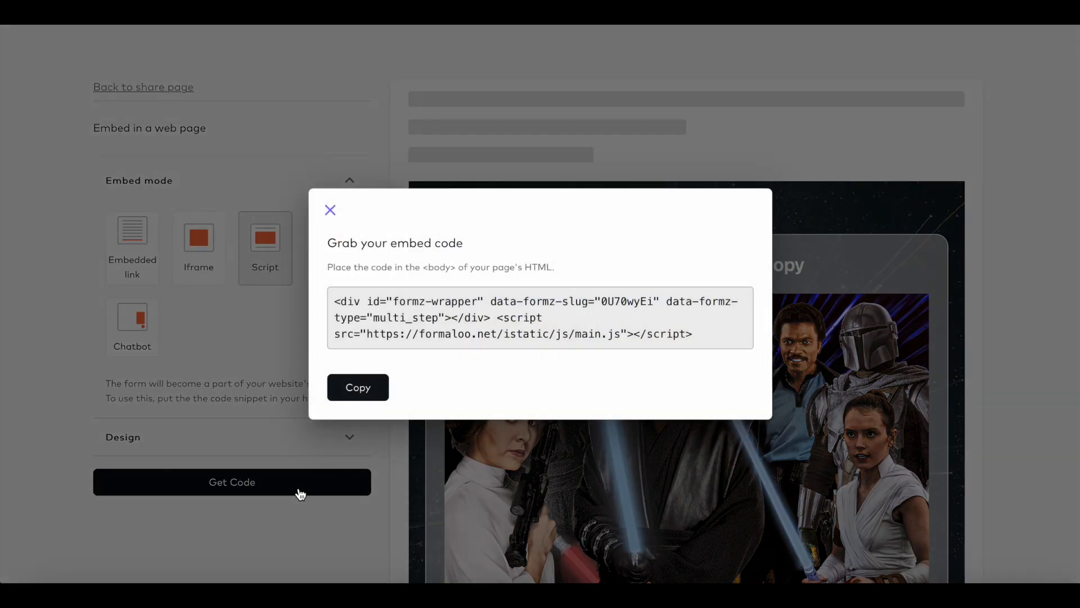
left_click(358, 387)
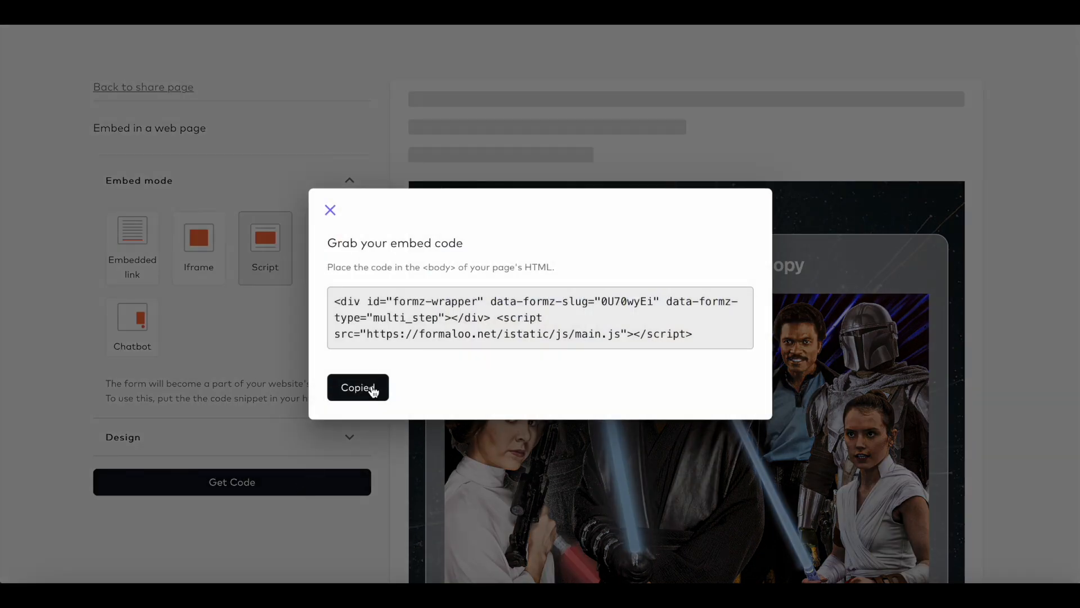
left_click(330, 210)
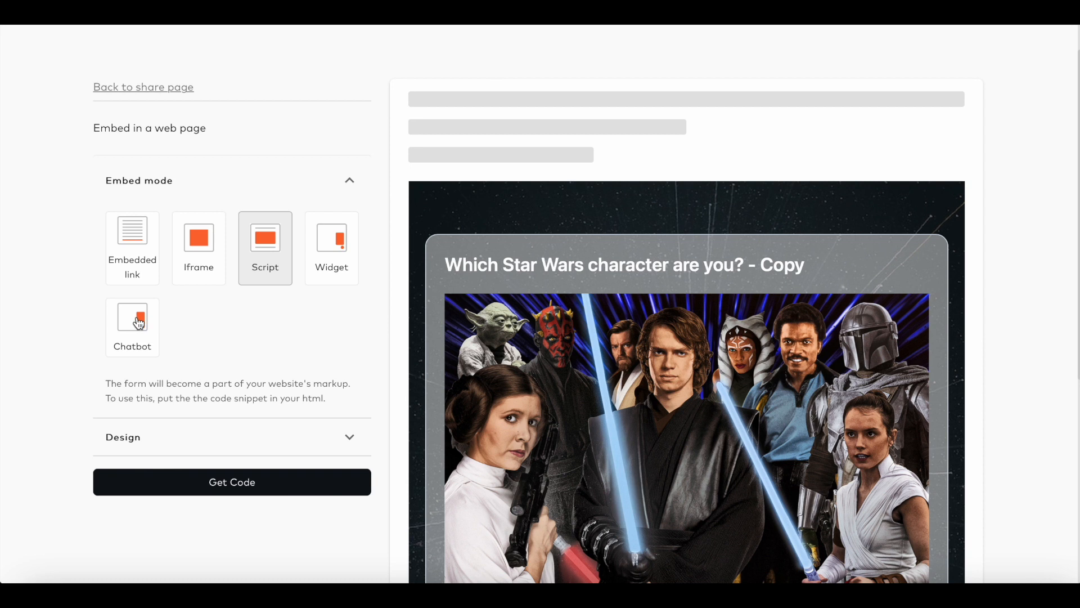
Preview the quiz in Chatbot mode through its chat bubble, then close it
left_click(131, 327)
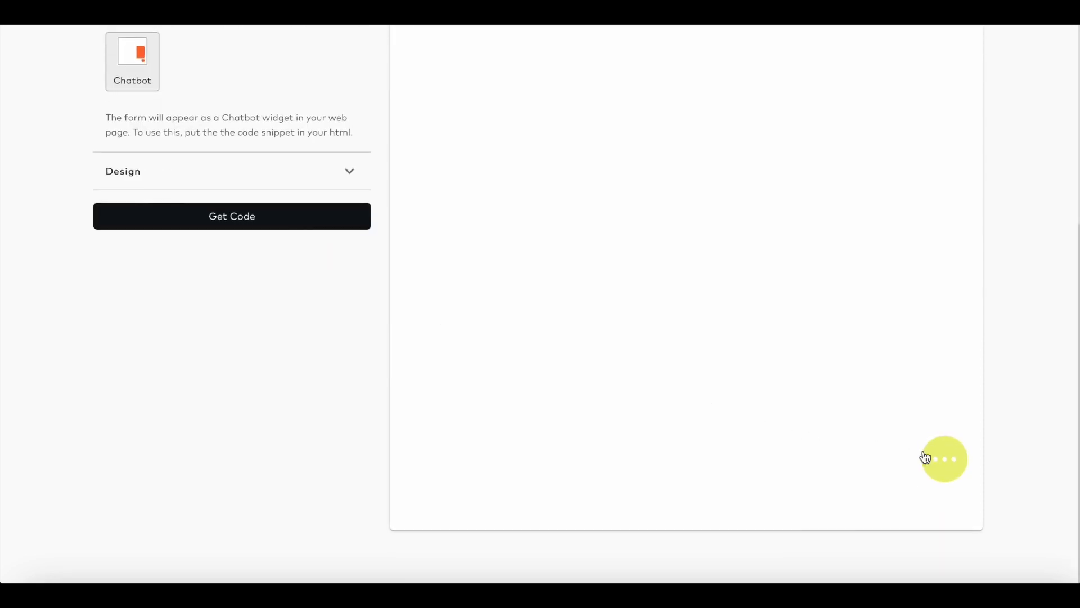
left_click(944, 458)
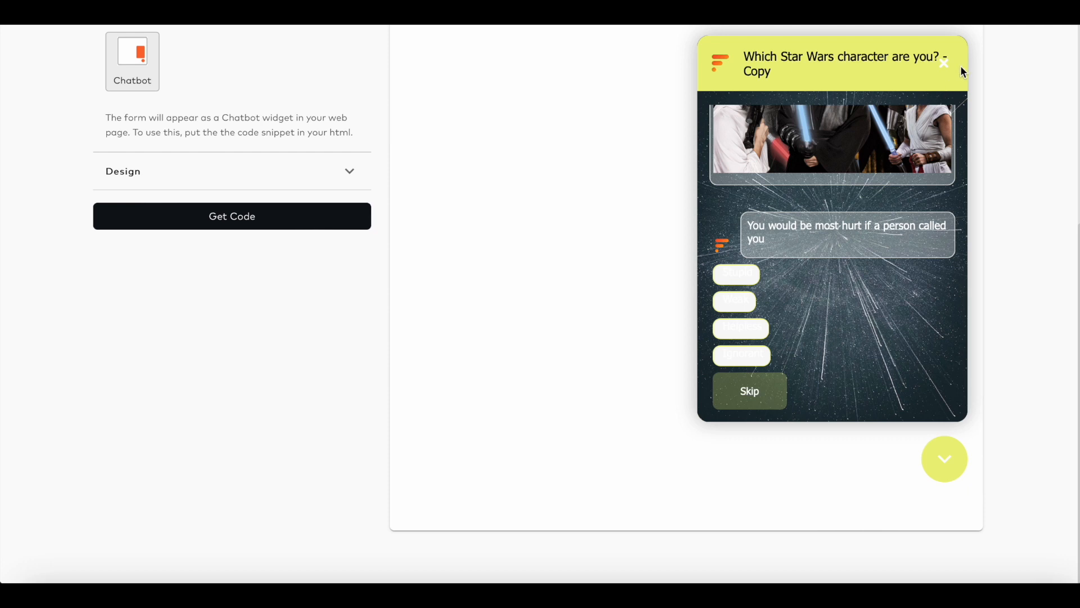
left_click(945, 64)
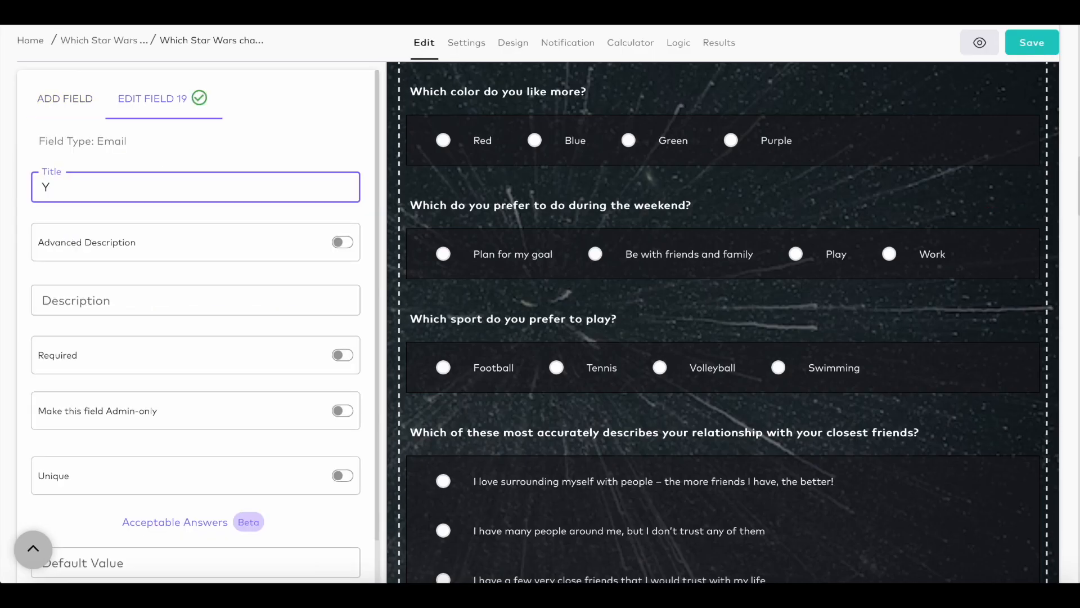
Title the Email field 'Your email' and enable sending submitted data to the submitter
type("Your email")
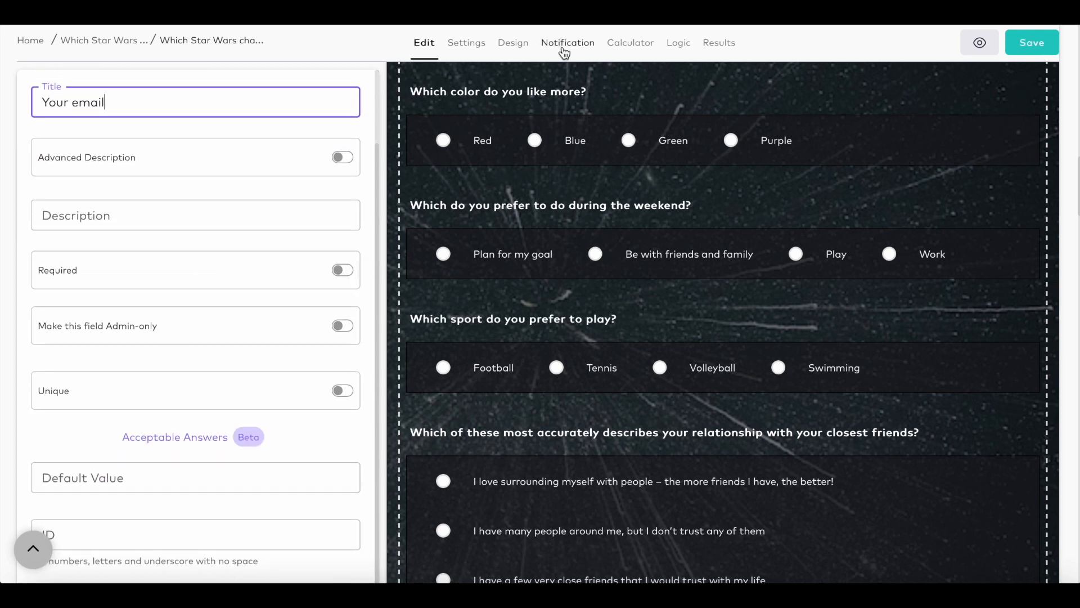
left_click(568, 42)
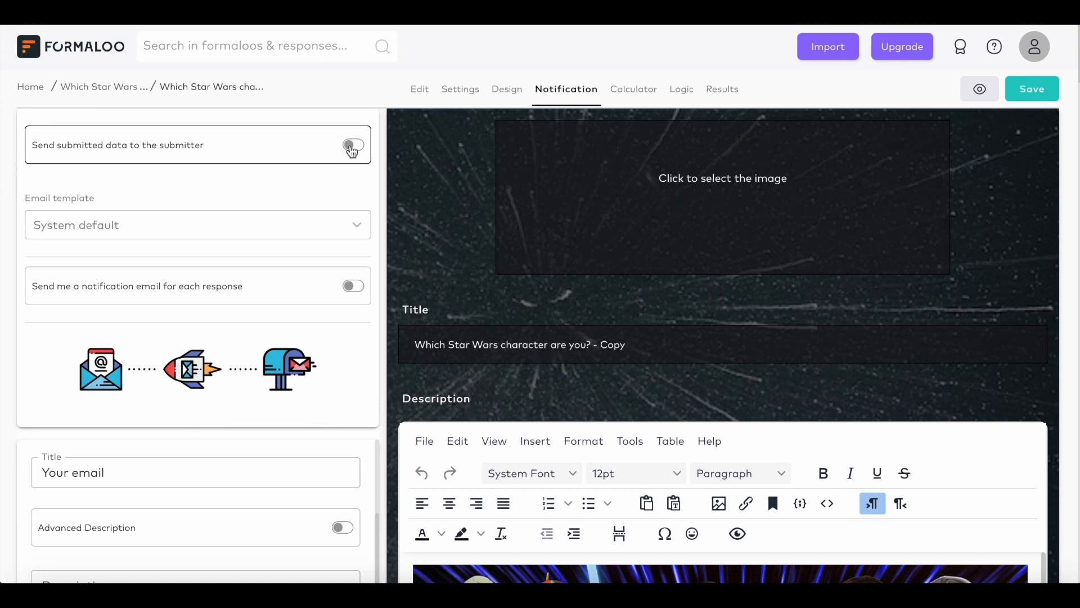
left_click(352, 145)
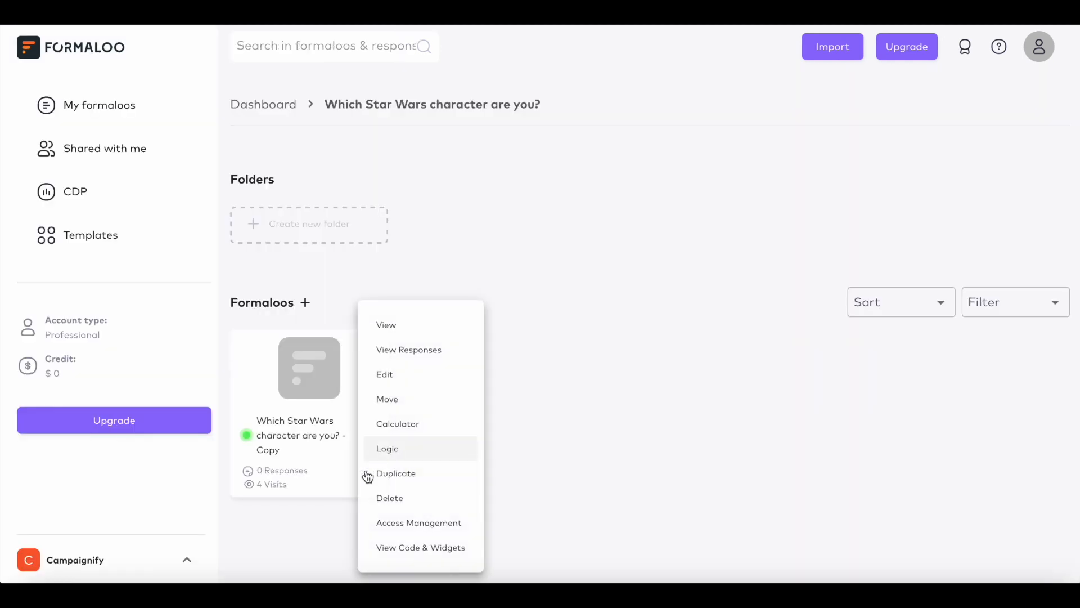
Open the Star Wars quiz's summary and view its empty Responses table (0 records)
left_click(386, 324)
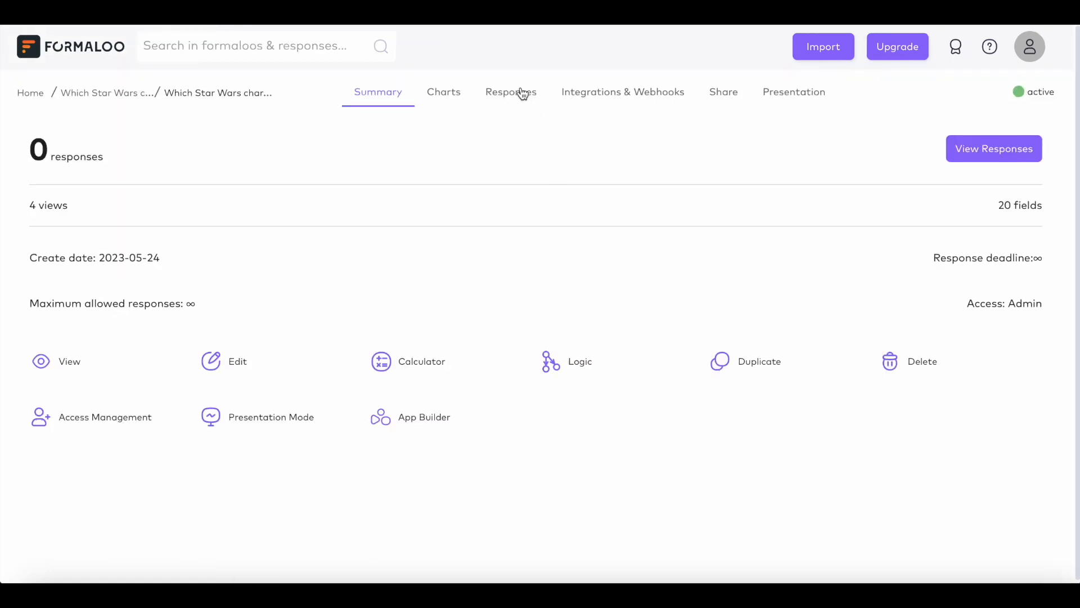
left_click(511, 91)
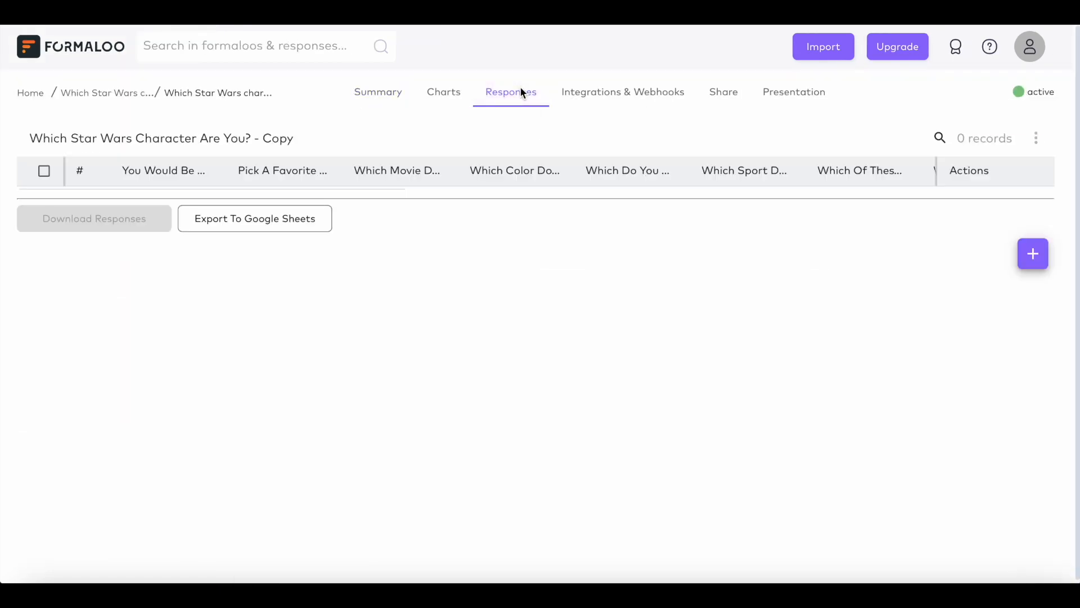
mouse_move(510, 92)
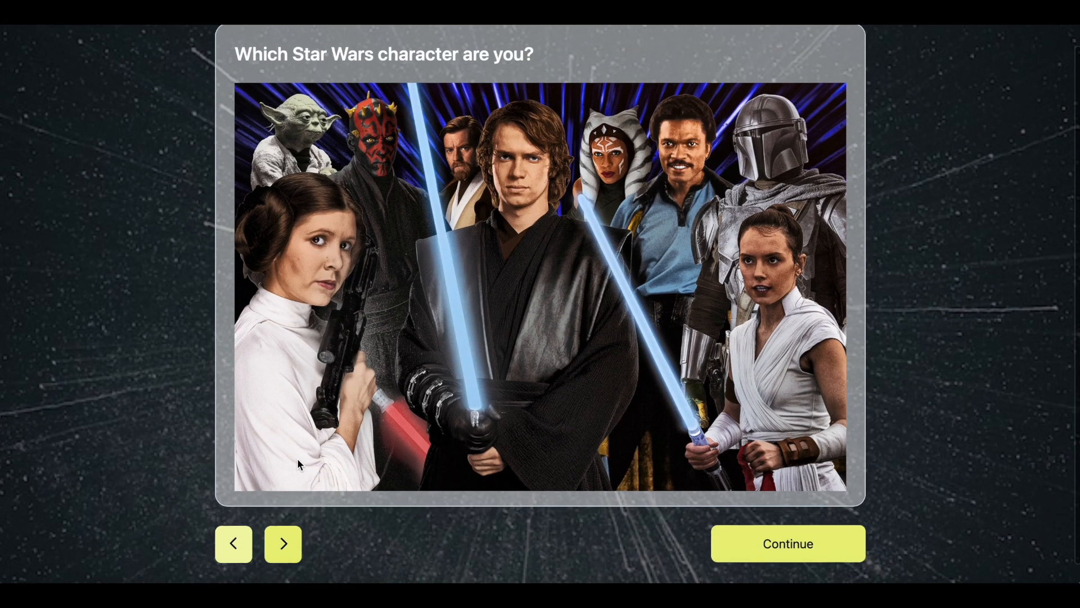
Start the live quiz and answer Adventure, Stupid, Green and Swimming
left_click(282, 544)
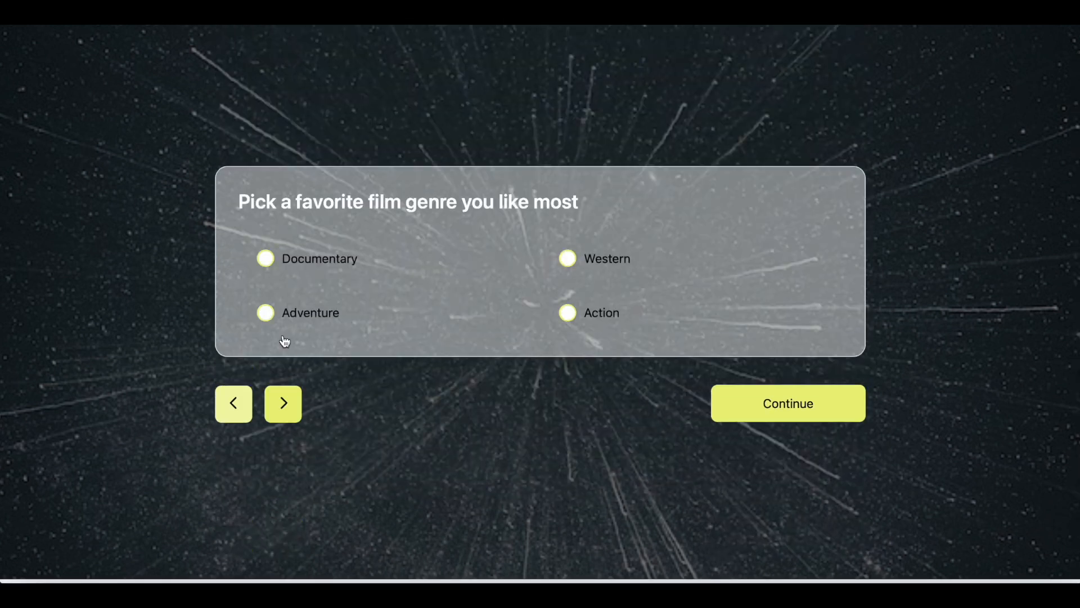
left_click(282, 403)
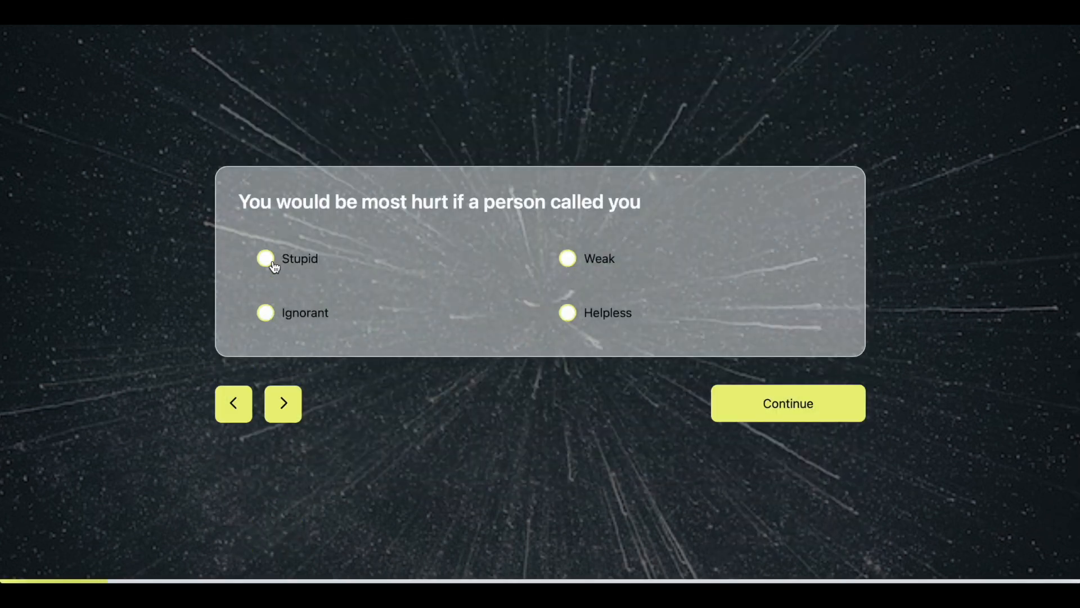
left_click(283, 402)
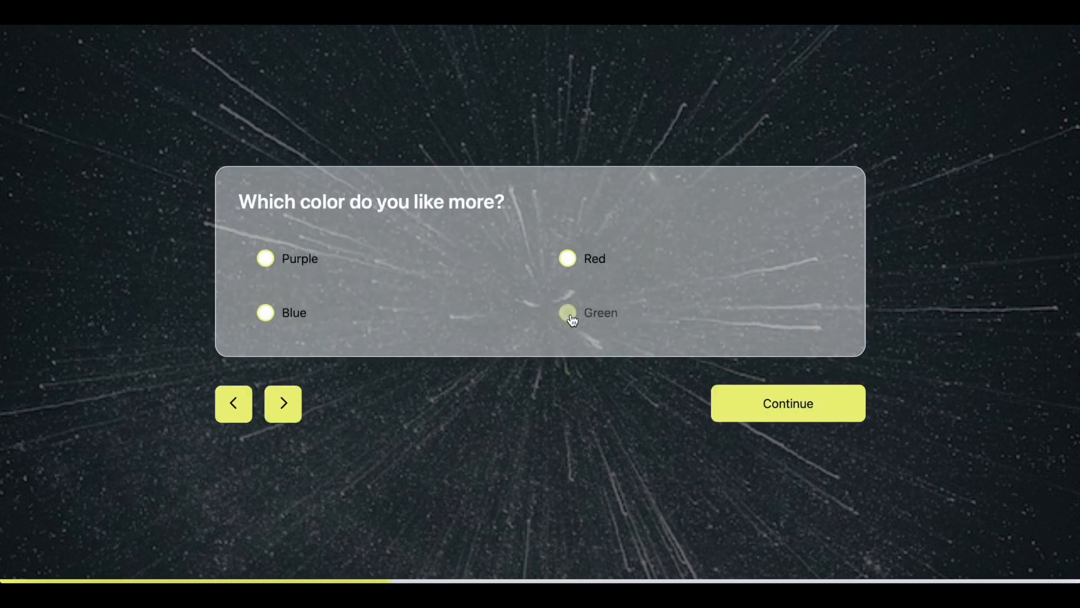
left_click(283, 403)
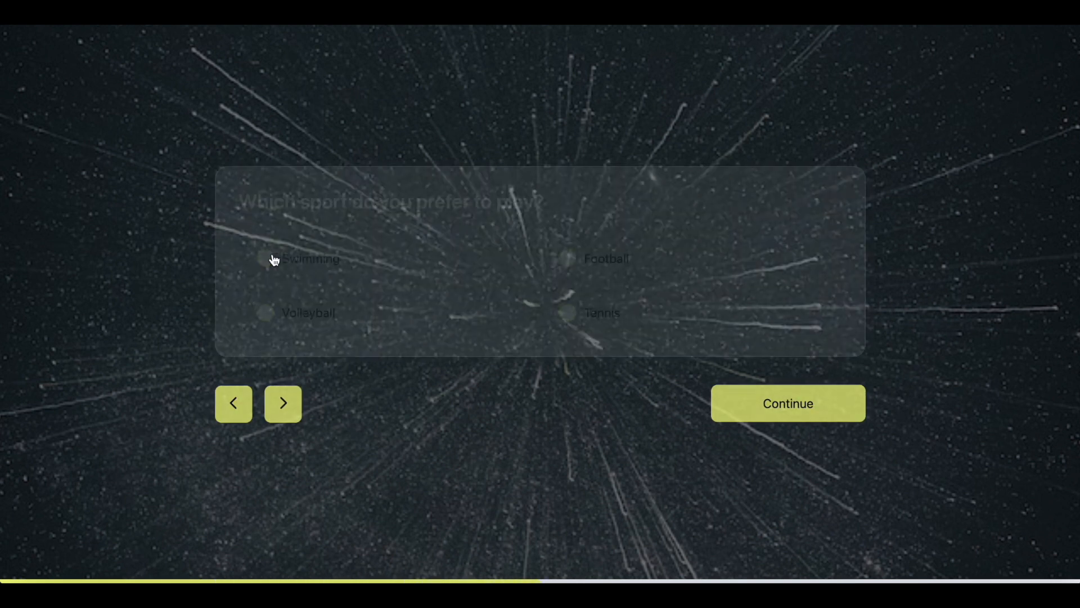
left_click(283, 403)
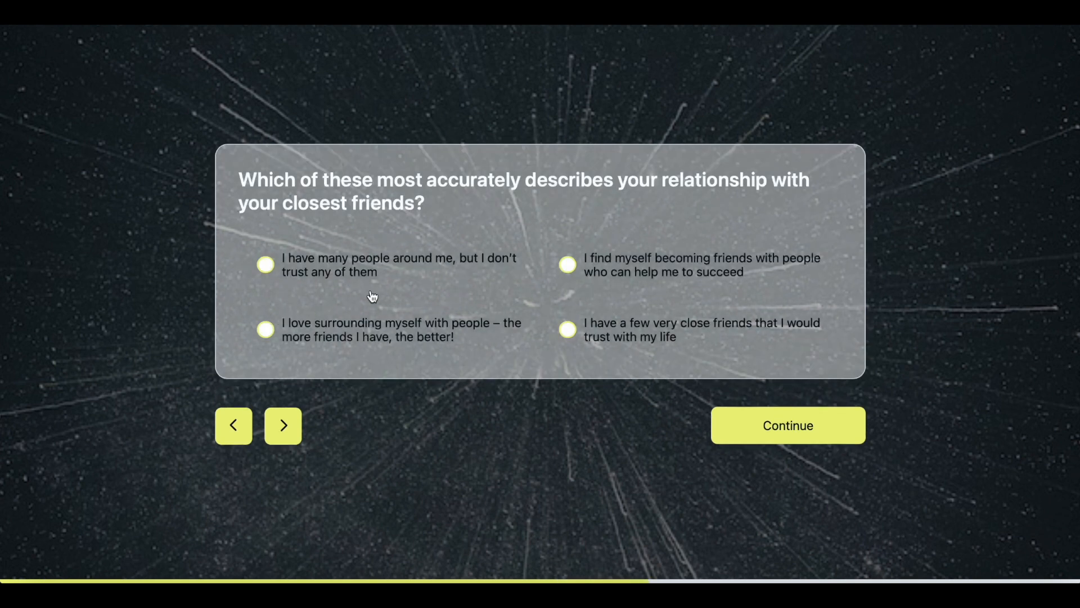
Answer many-people-no-trust, fight-and-build and loved-ones, then submit to reveal the Yoda result
left_click(283, 426)
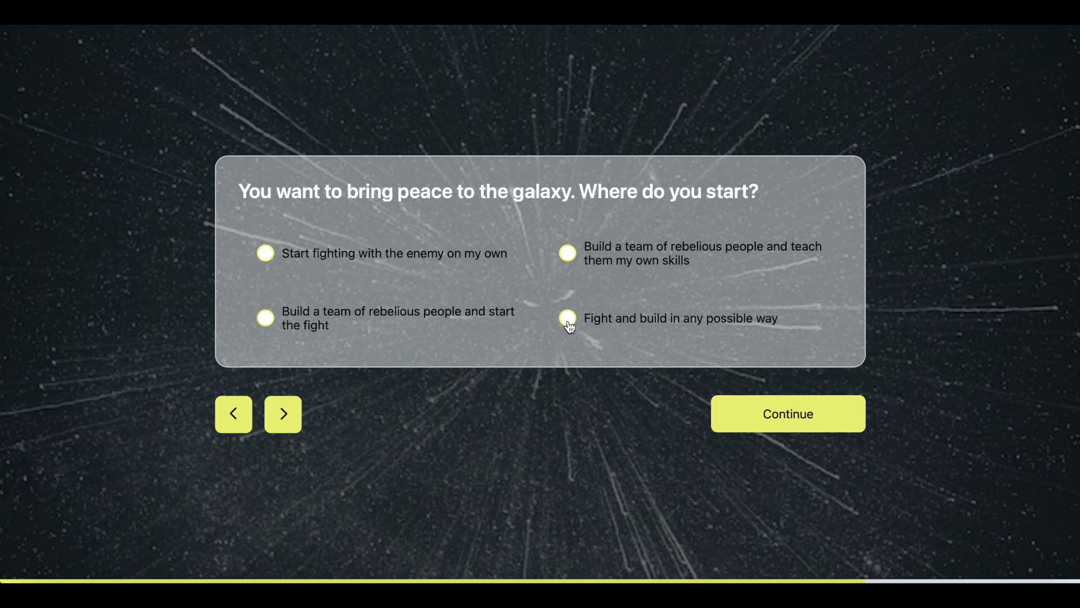
left_click(283, 413)
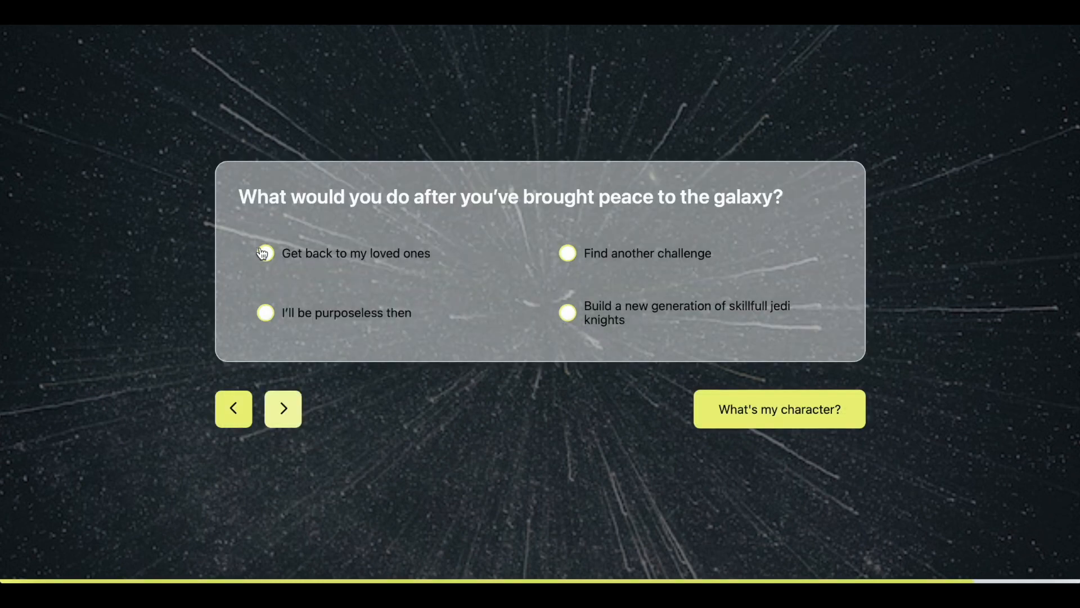
left_click(264, 253)
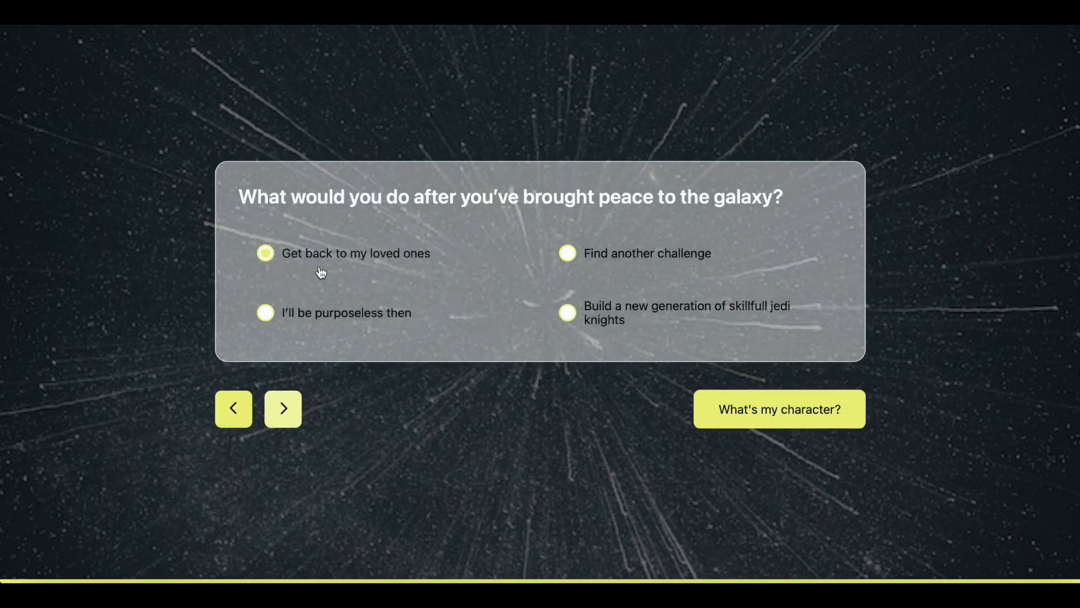
left_click(779, 408)
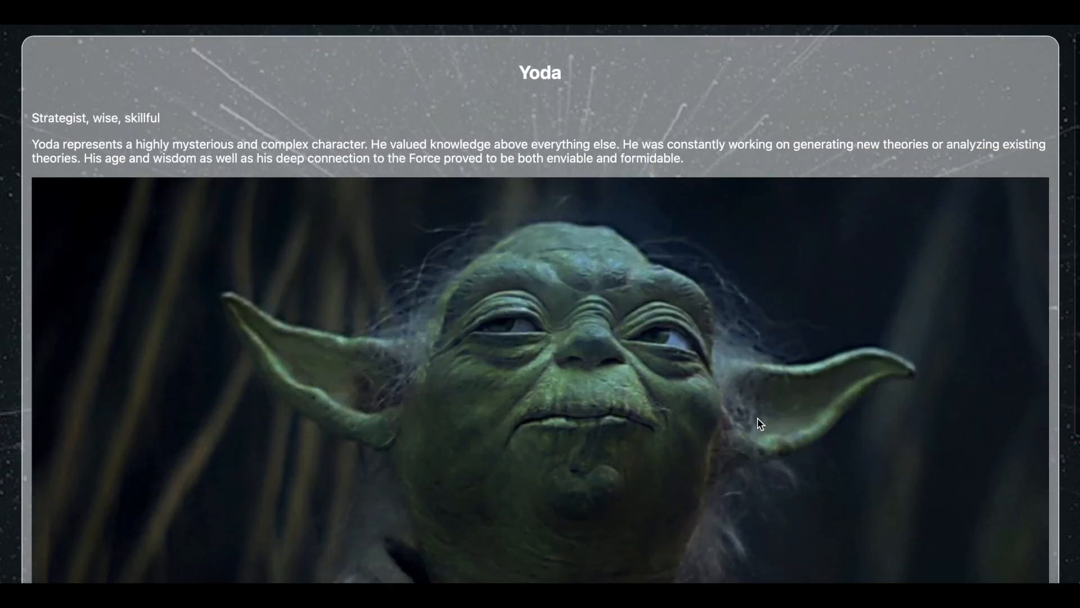